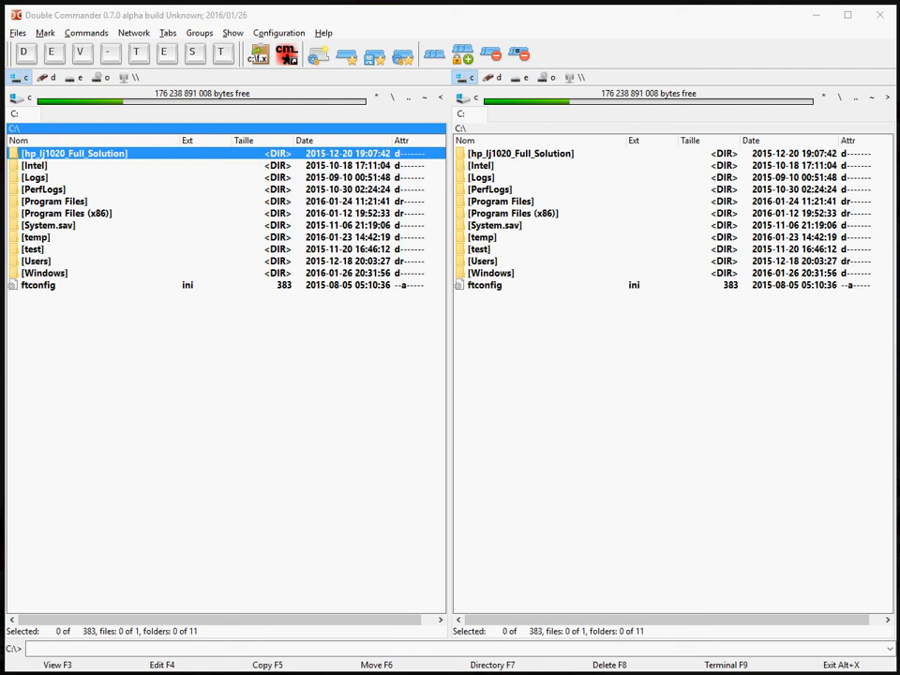
pyautogui.moveTo(381, 330)
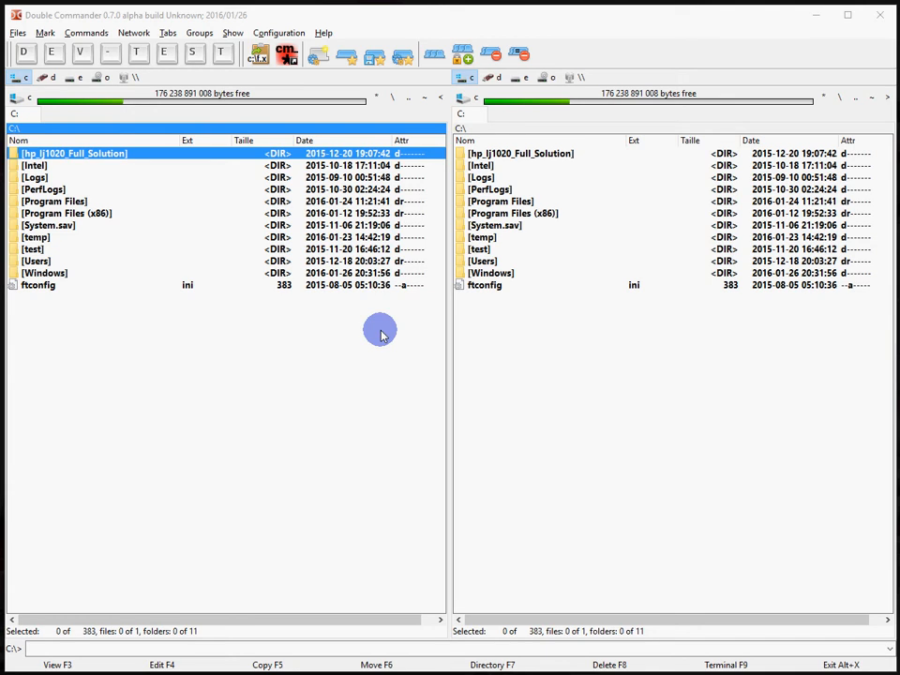
# Load the Double_Commander tab group from the Groups menu
pyautogui.click(172, 225)
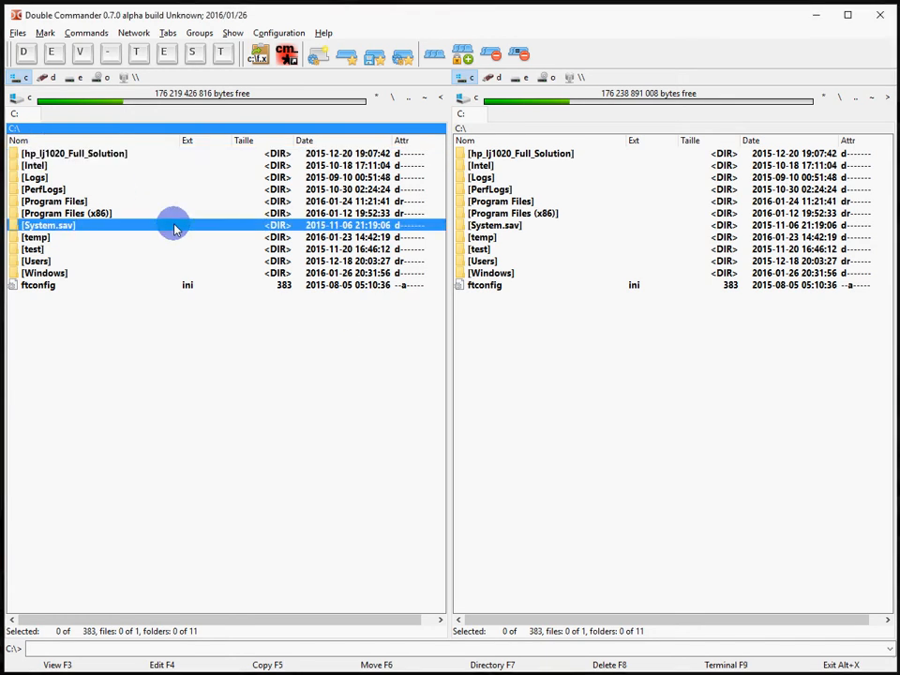
pyautogui.moveTo(173, 193)
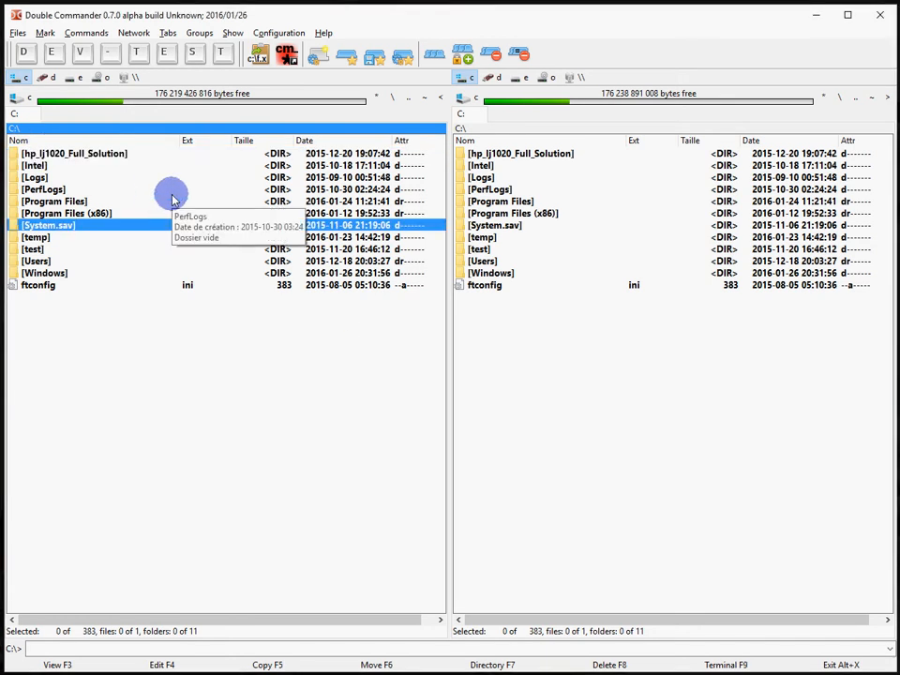
pyautogui.moveTo(199, 32)
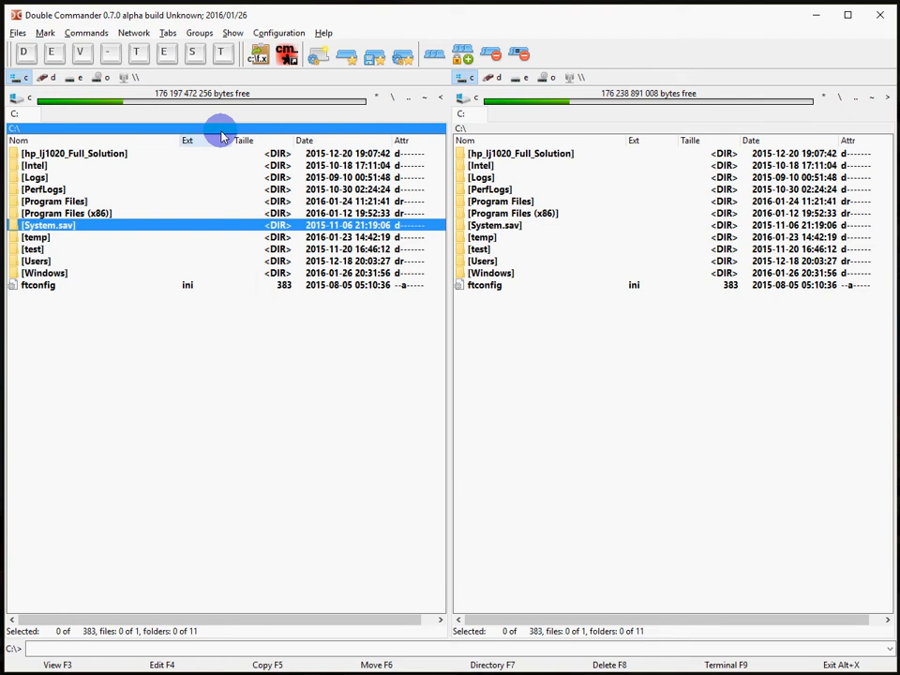
pyautogui.click(199, 32)
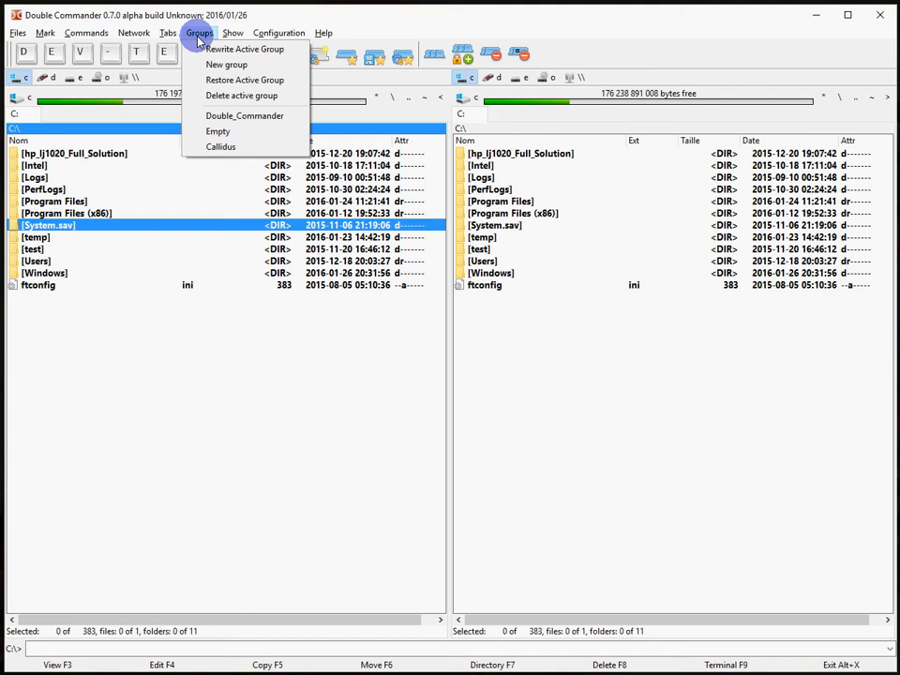
pyautogui.moveTo(244, 79)
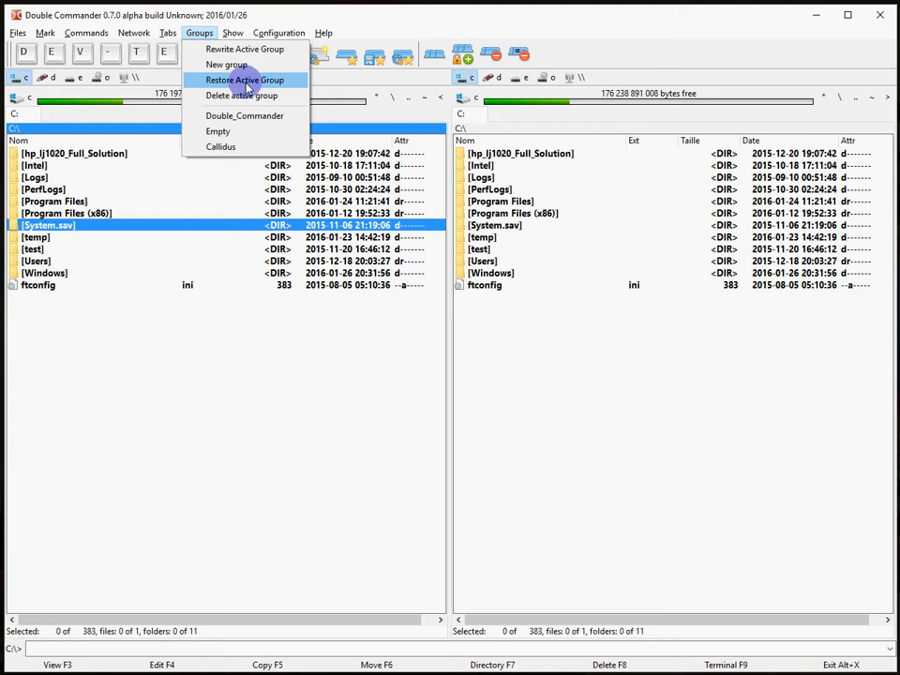
pyautogui.moveTo(244, 117)
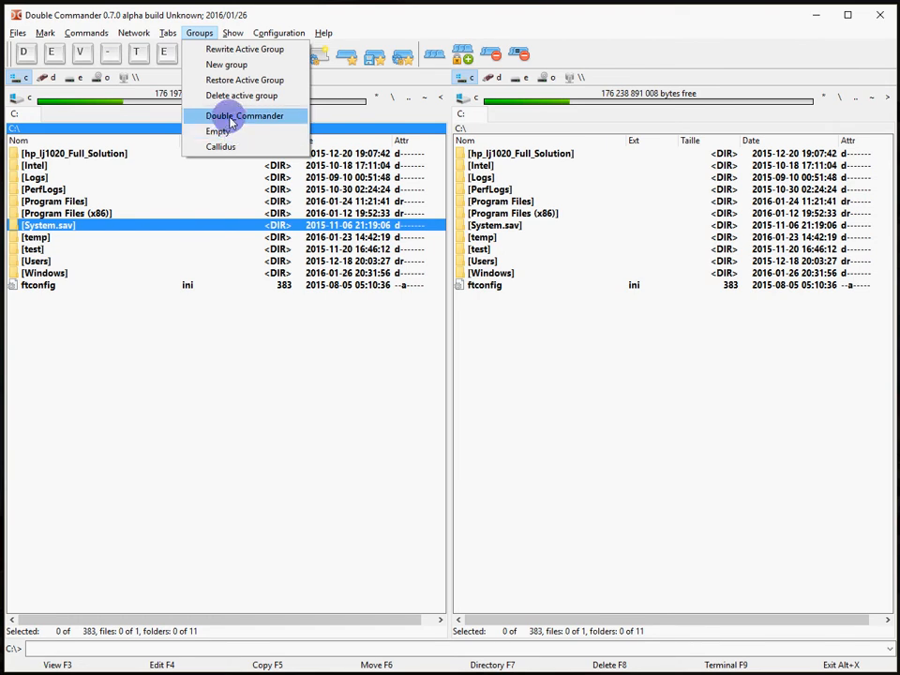
pyautogui.click(244, 117)
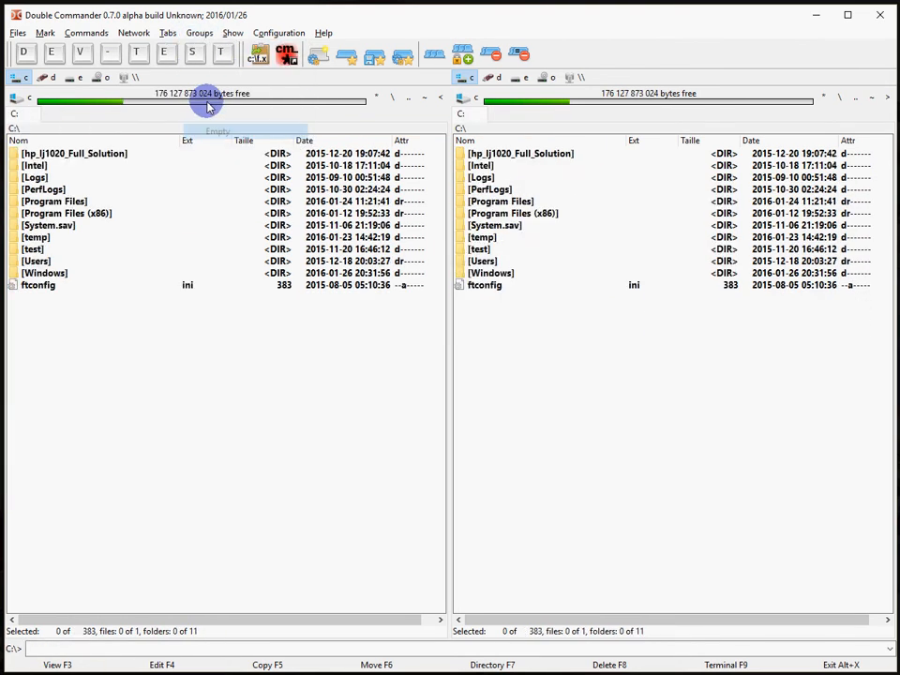
# Load another saved tab group so the right panel shows the Double Commander configuration folder
pyautogui.click(199, 34)
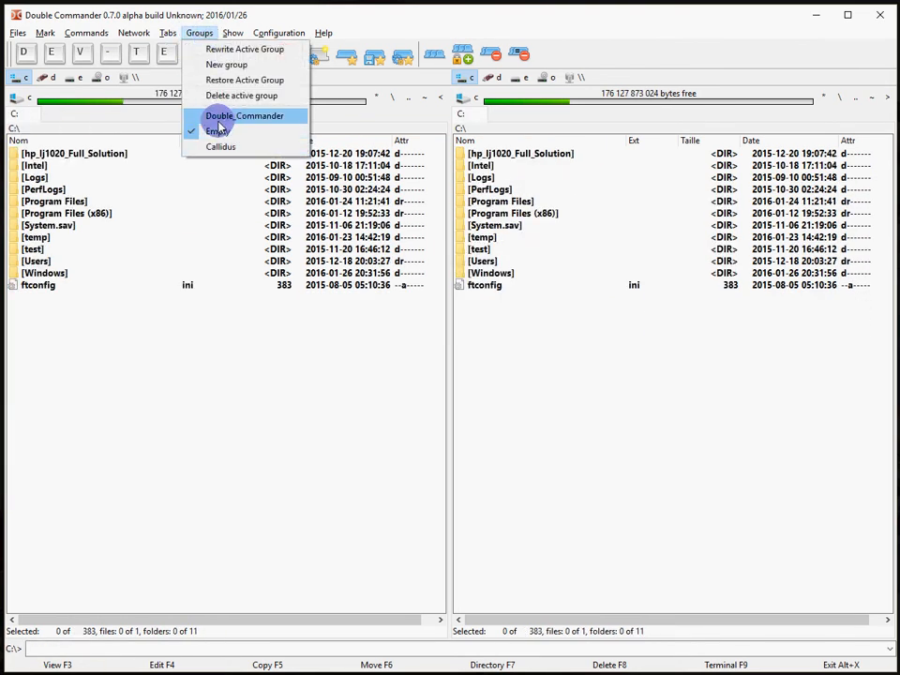
pyautogui.moveTo(218, 132)
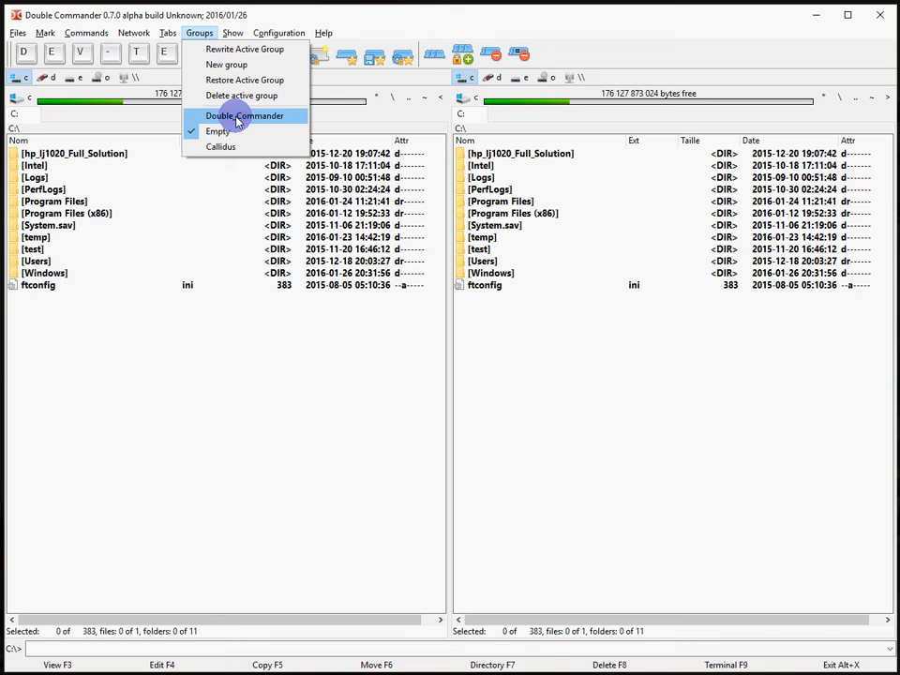
pyautogui.moveTo(225, 131)
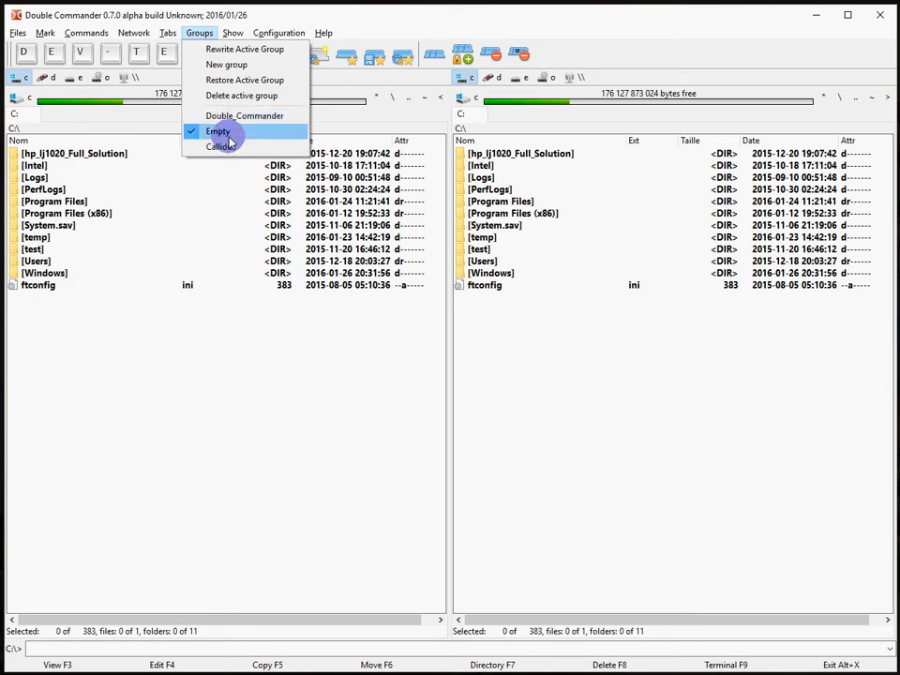
pyautogui.click(221, 146)
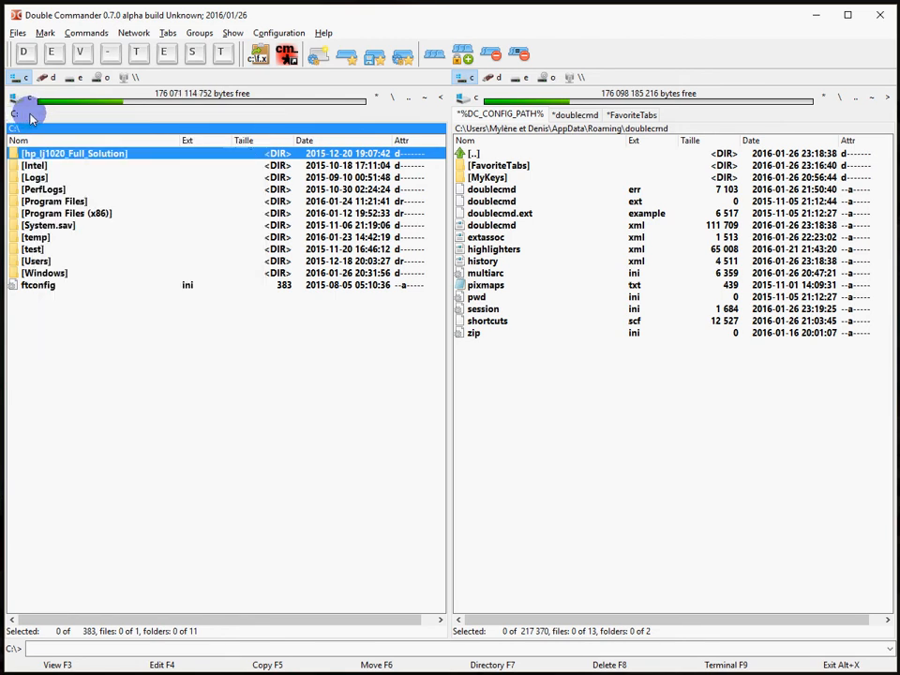
# Peek at the directory hotlist, then reach the Folder tabs settings page from the tab bar context menu
pyautogui.click(28, 113)
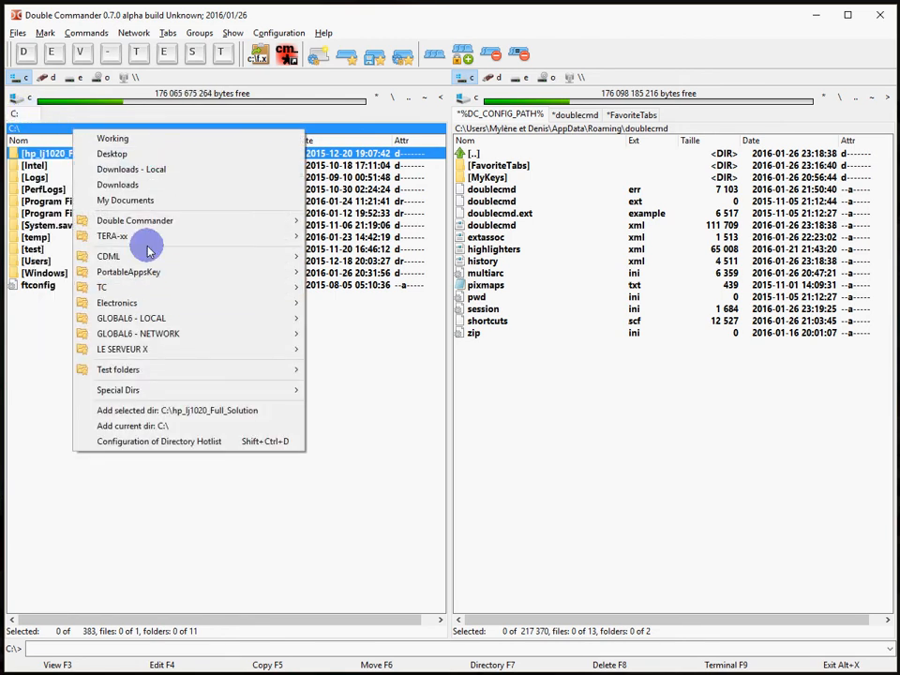
pyautogui.moveTo(127, 272)
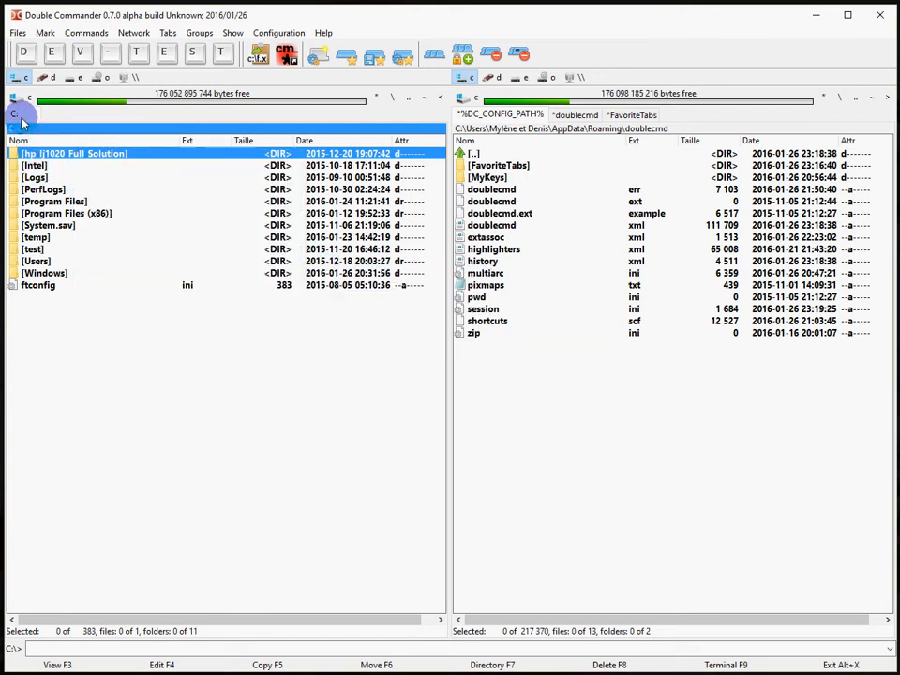
pyautogui.rightClick(23, 113)
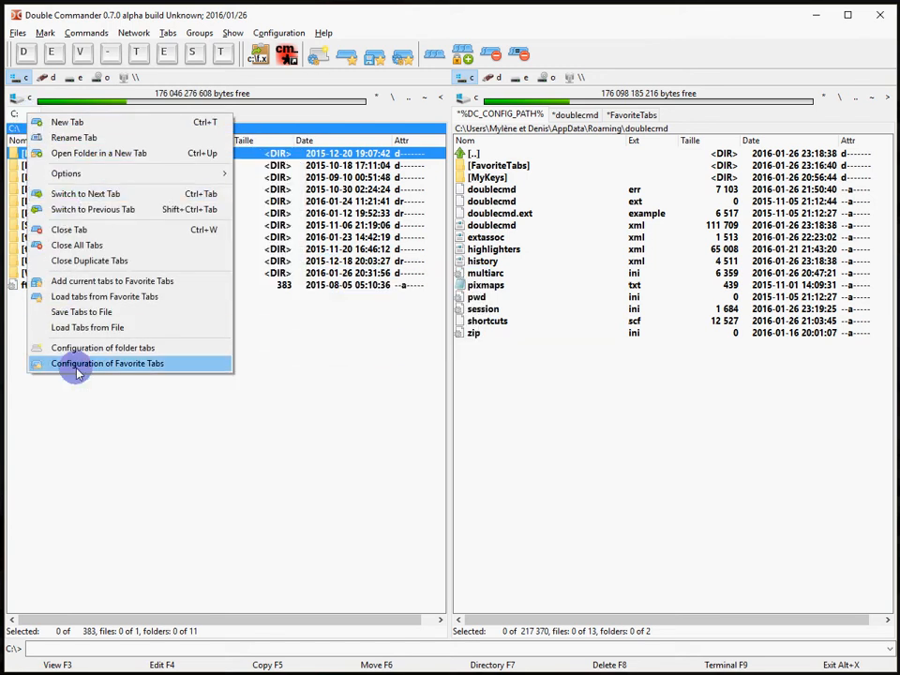
pyautogui.click(101, 347)
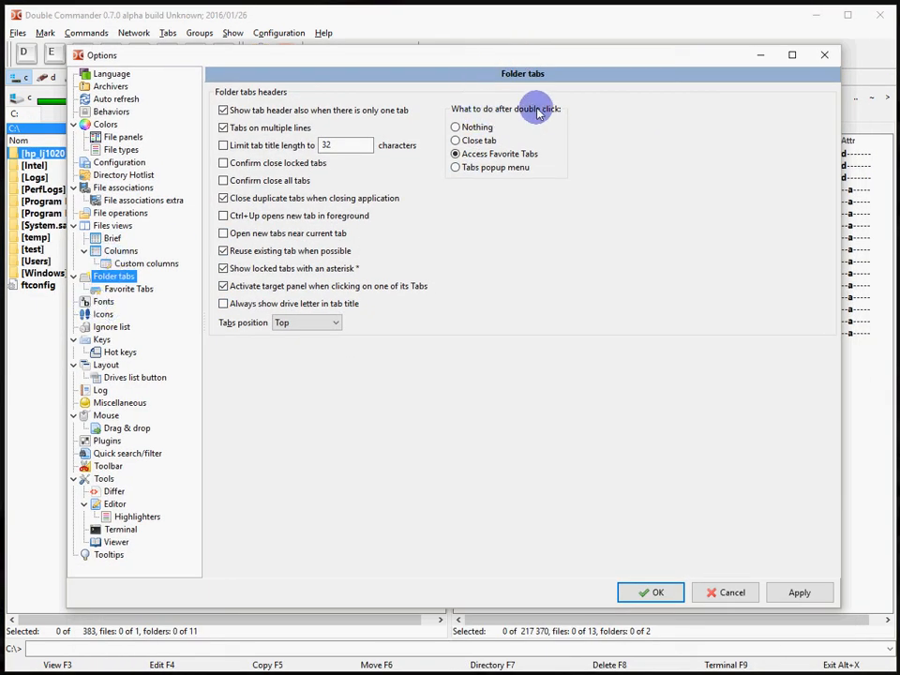
pyautogui.moveTo(533, 115)
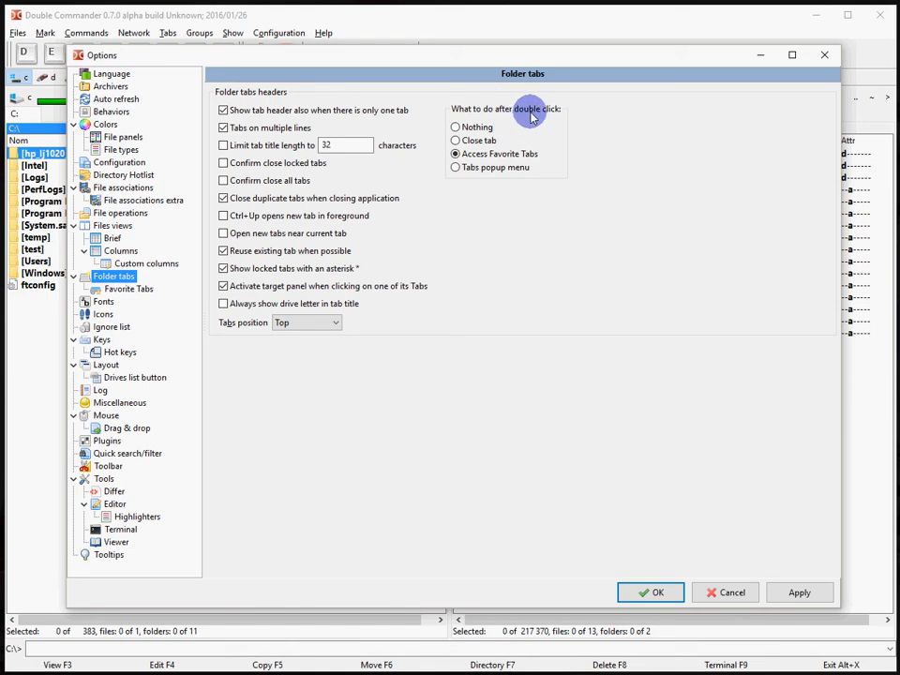
# Set tab double-click action to 'Access Favorite Tabs' and confirm the Options
pyautogui.click(455, 138)
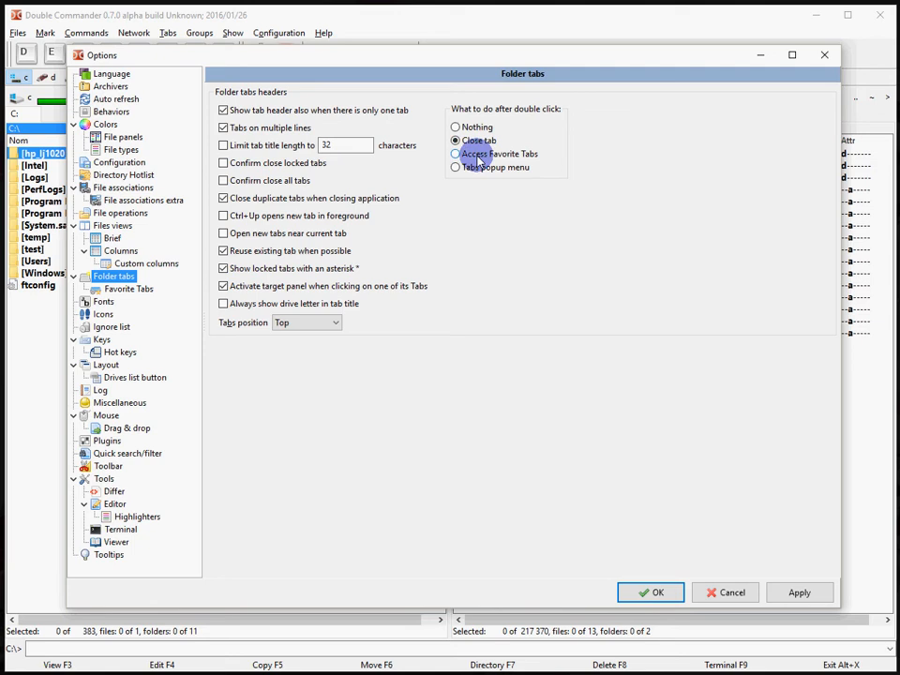
pyautogui.click(456, 154)
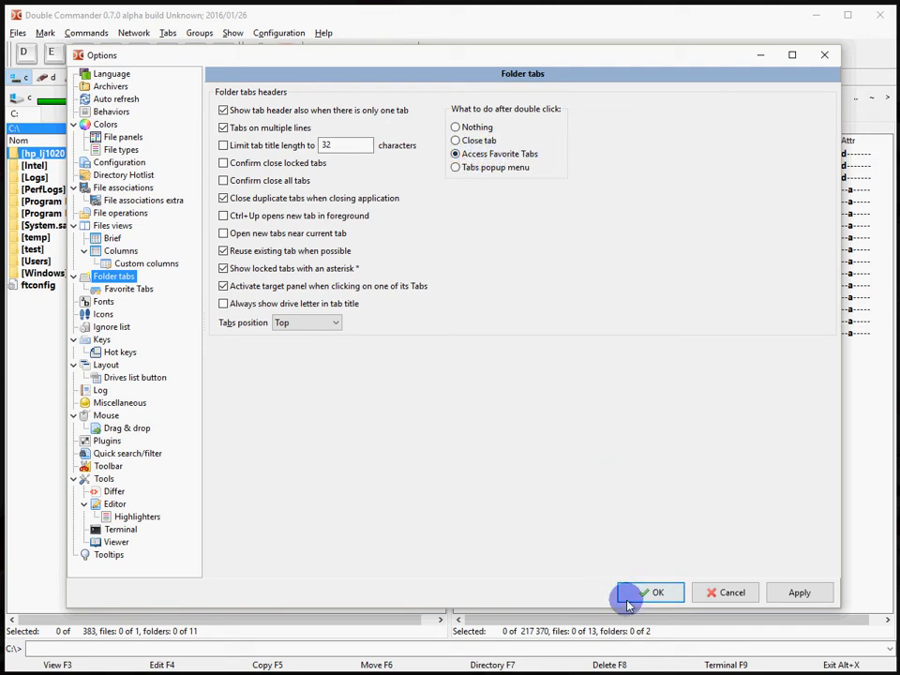
pyautogui.click(656, 593)
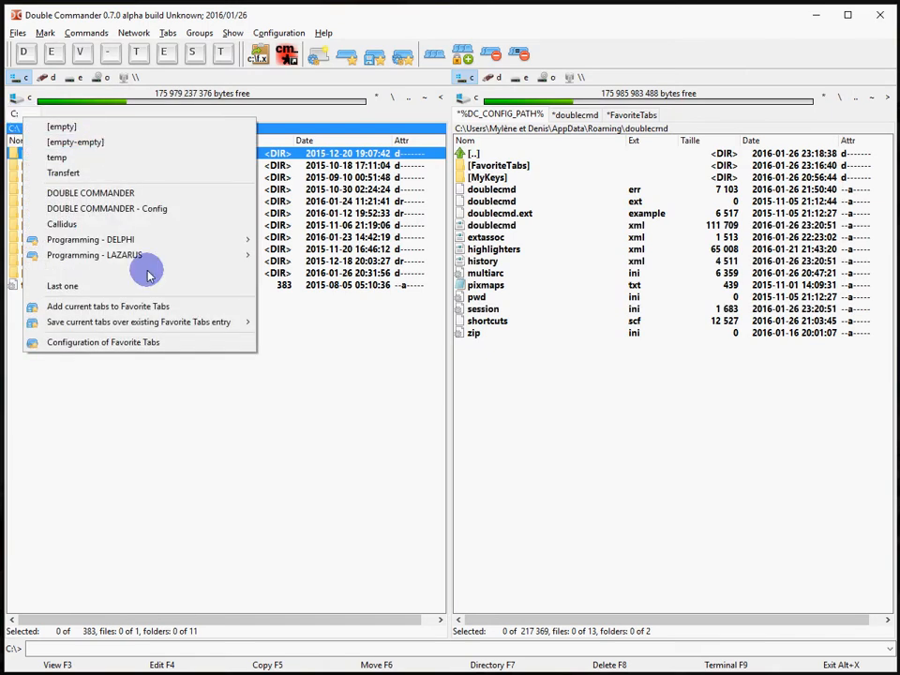
pyautogui.moveTo(90, 241)
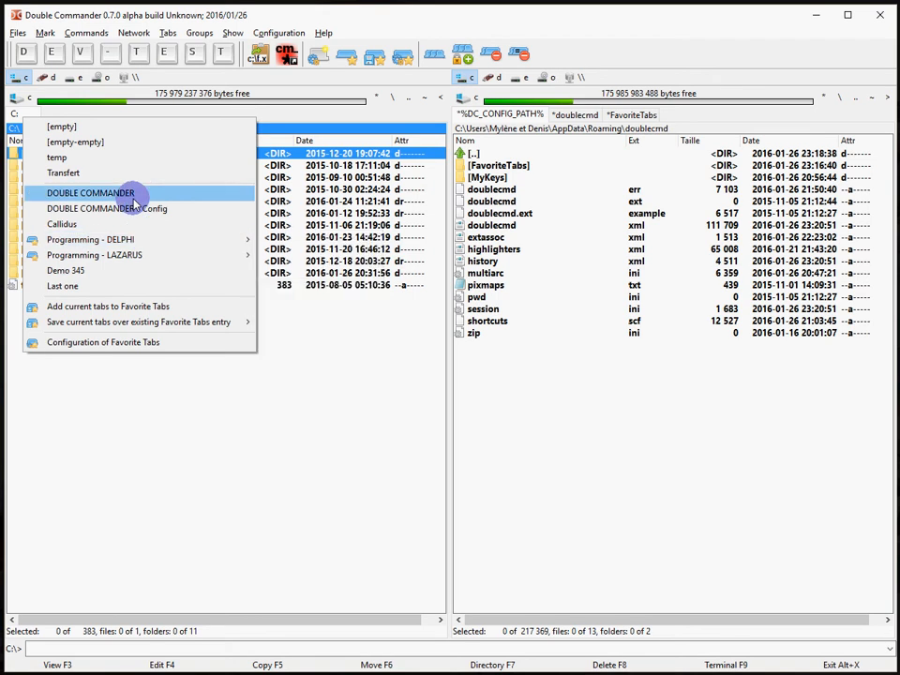
# Load the DOUBLE COMMANDER favorite tab set into the left pane and go to its Favorite Tabs configuration page
pyautogui.click(90, 191)
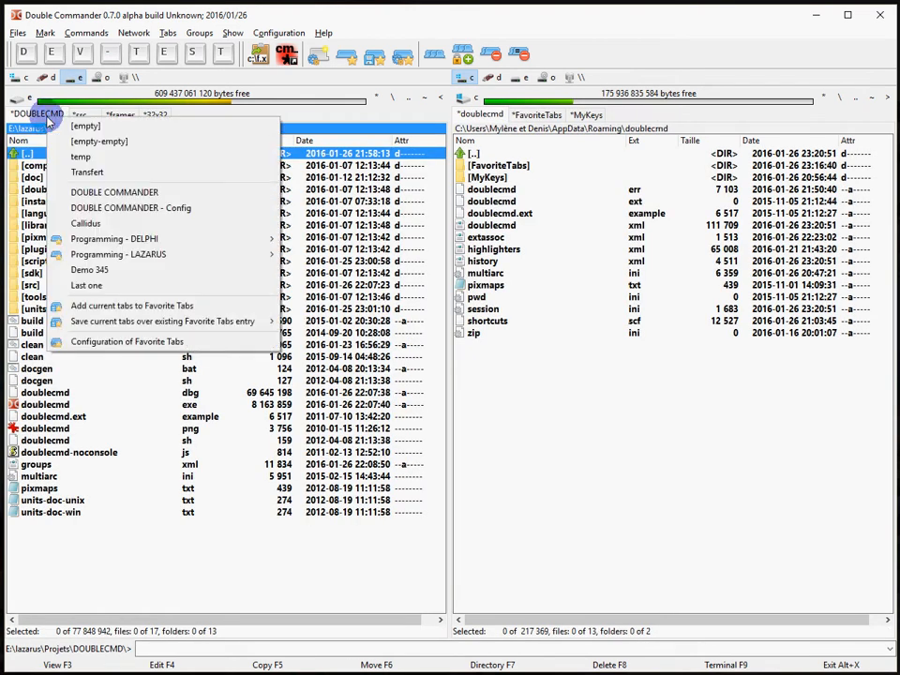
pyautogui.moveTo(127, 342)
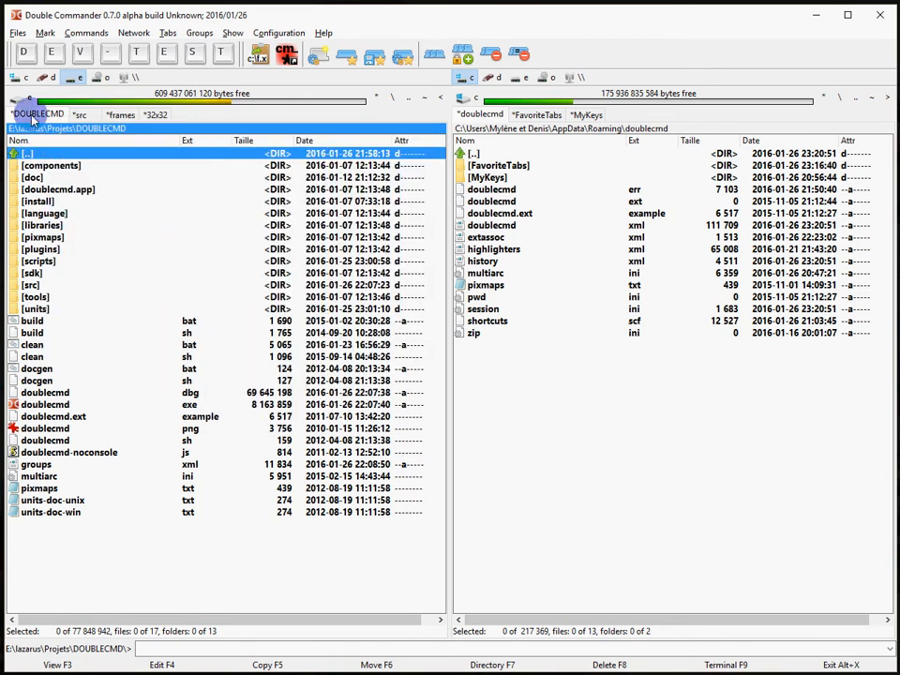
pyautogui.click(278, 32)
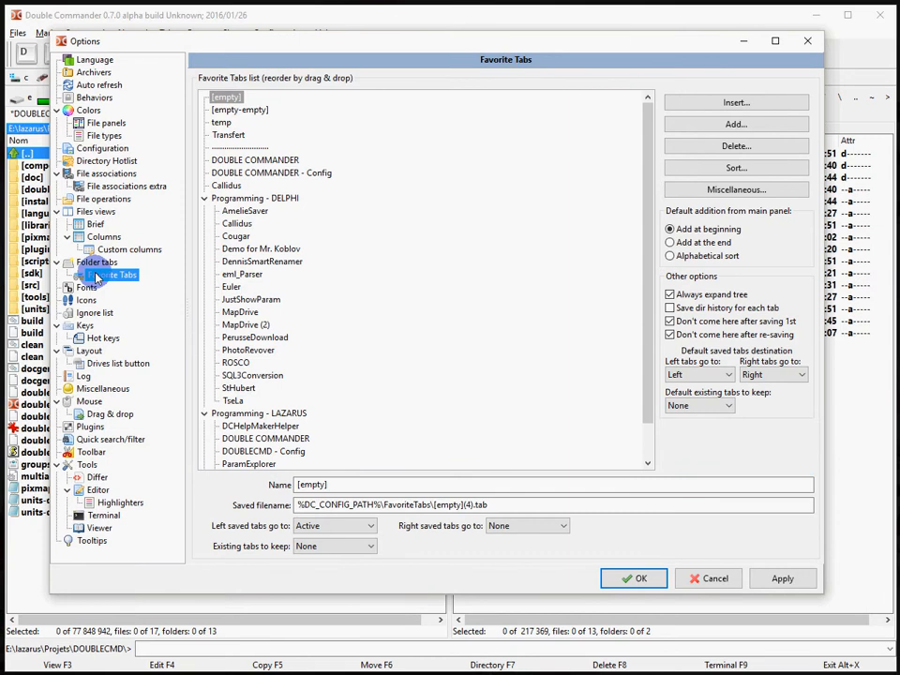
# Review the 'saved tabs go to' settings of MapDrive (2), DOUBLE COMMANDER and [empty] entries
pyautogui.click(97, 262)
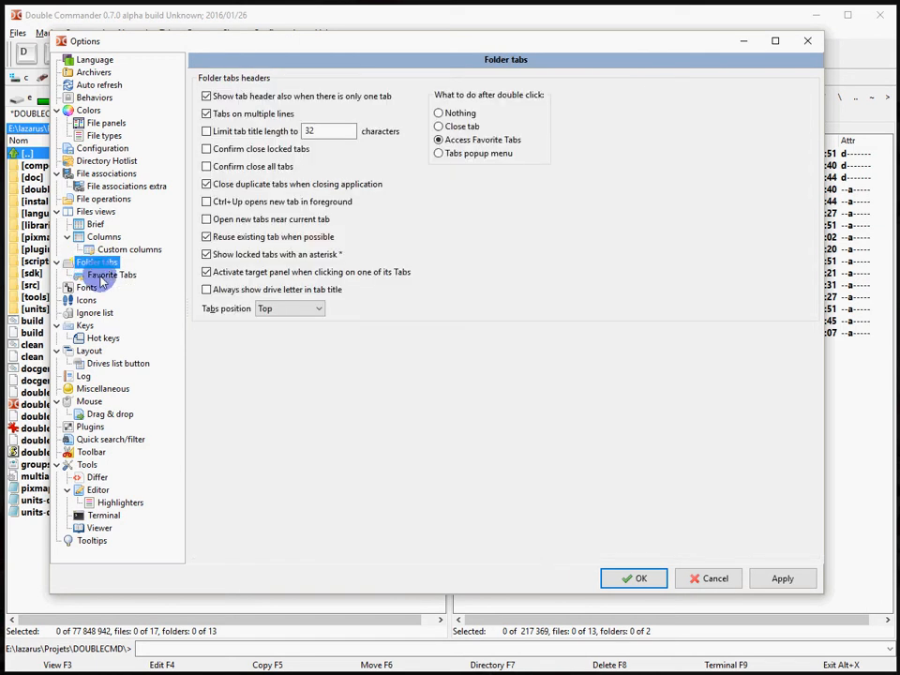
pyautogui.click(113, 274)
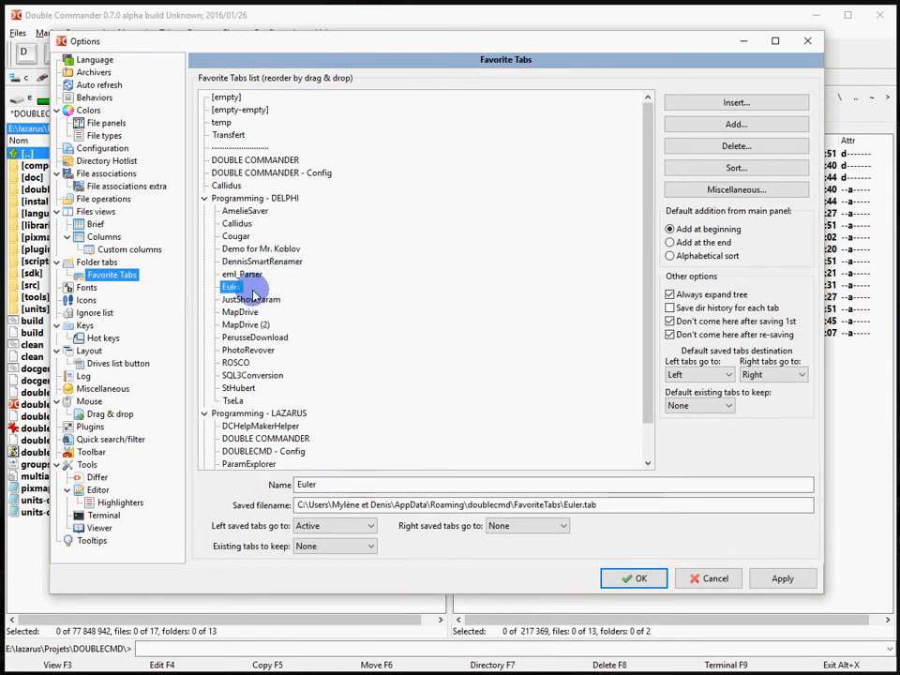
pyautogui.click(246, 325)
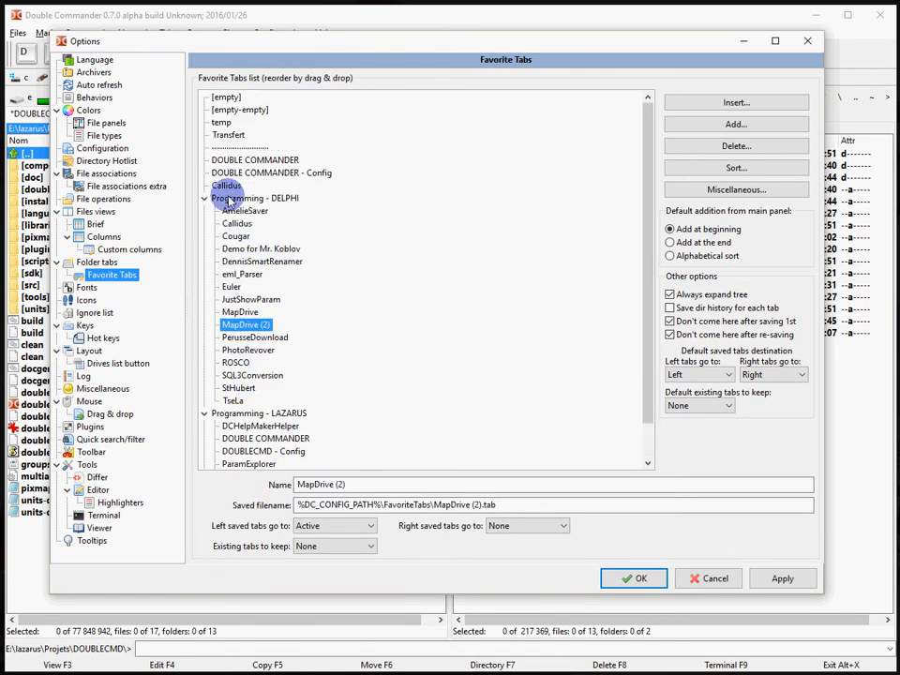
pyautogui.click(255, 160)
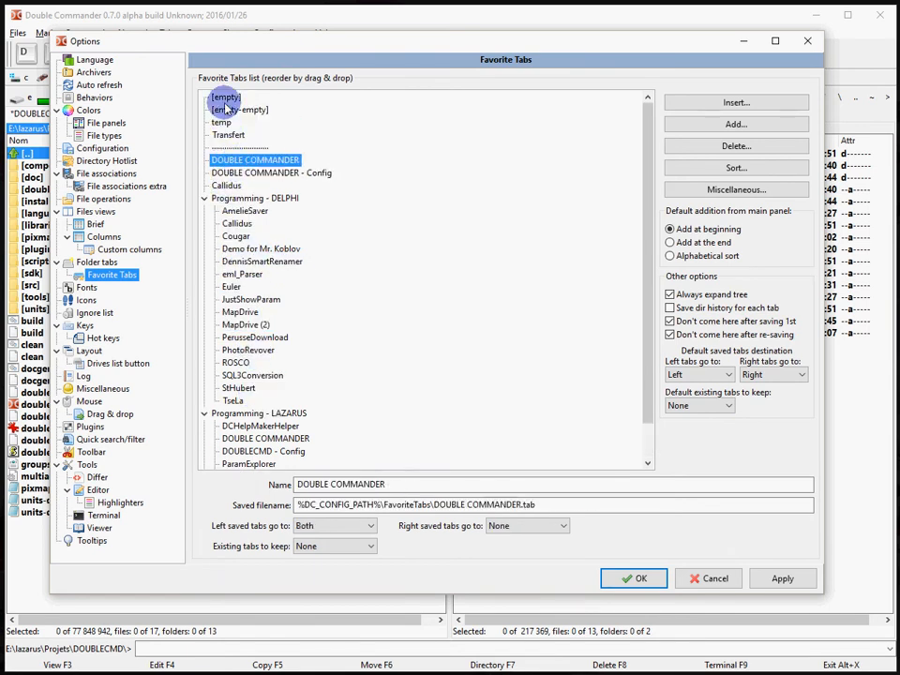
pyautogui.click(225, 98)
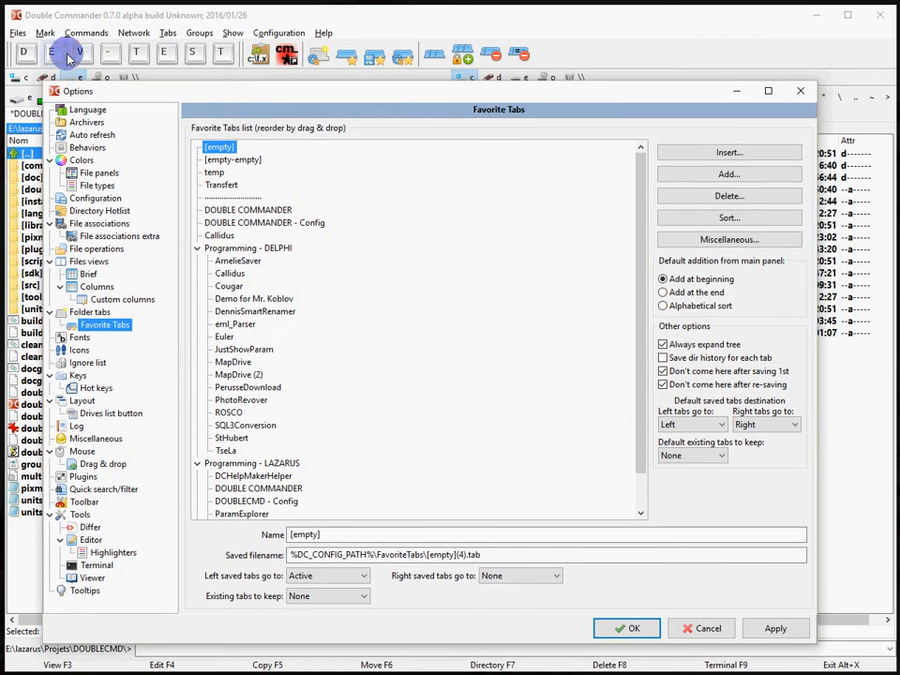
pyautogui.moveTo(195, 53)
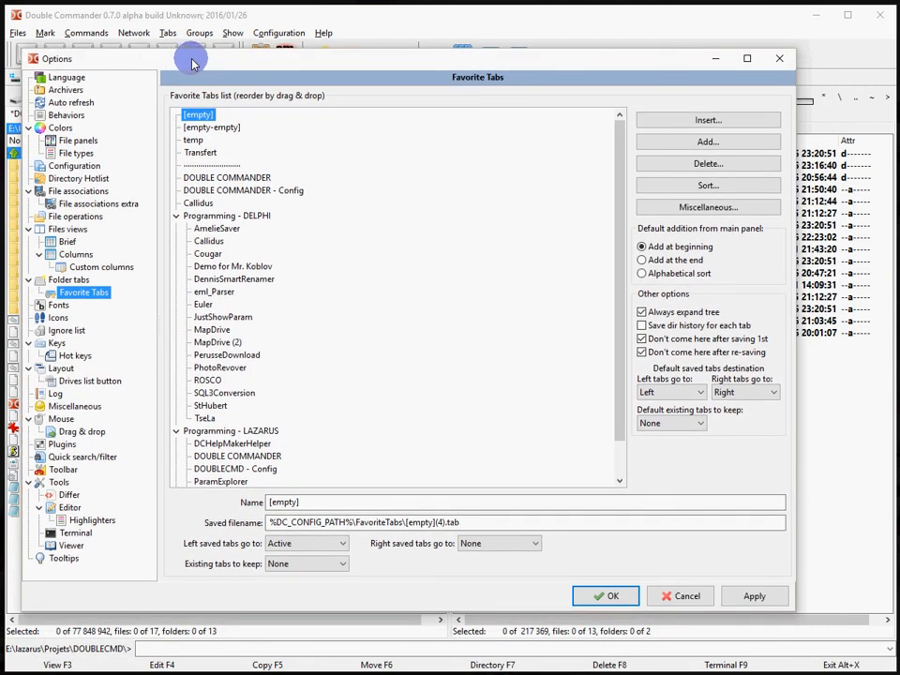
pyautogui.moveTo(307, 308)
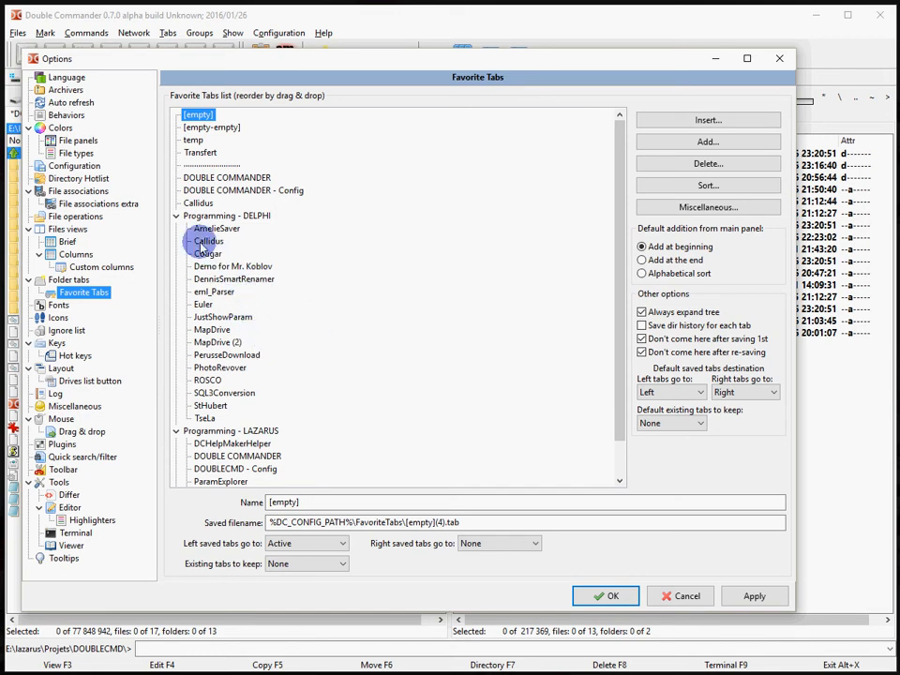
# Check the Demo for Mr. Koblov and DOUBLE COMMANDER entries, then close the Options
pyautogui.click(233, 267)
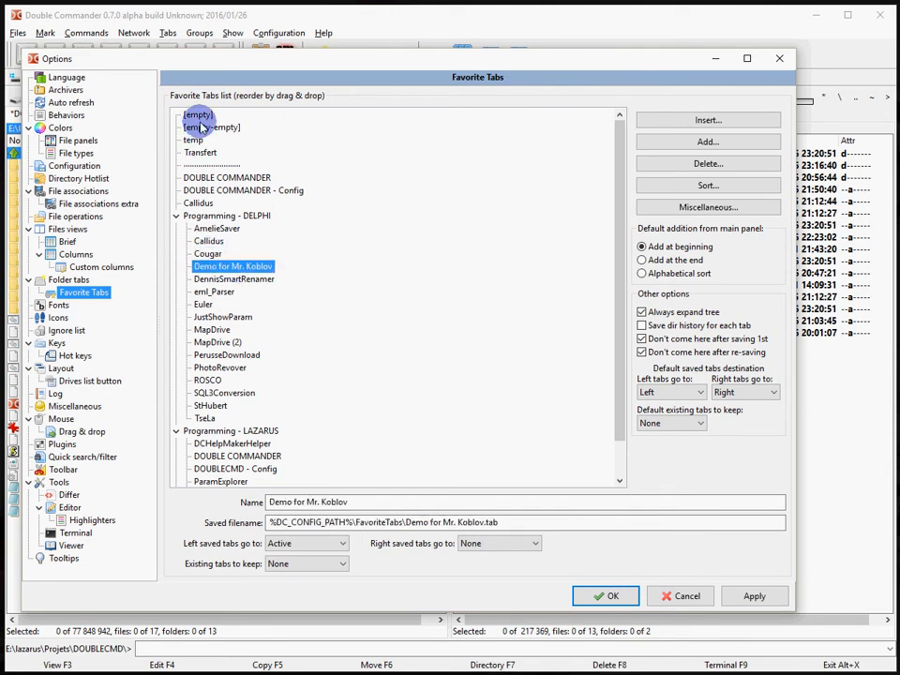
pyautogui.click(227, 176)
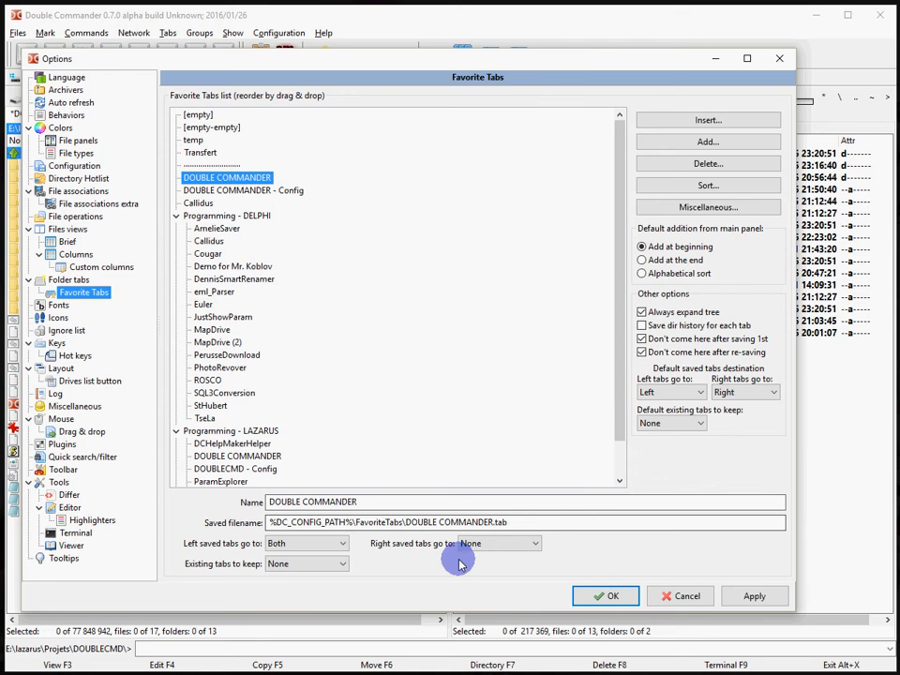
pyautogui.click(330, 544)
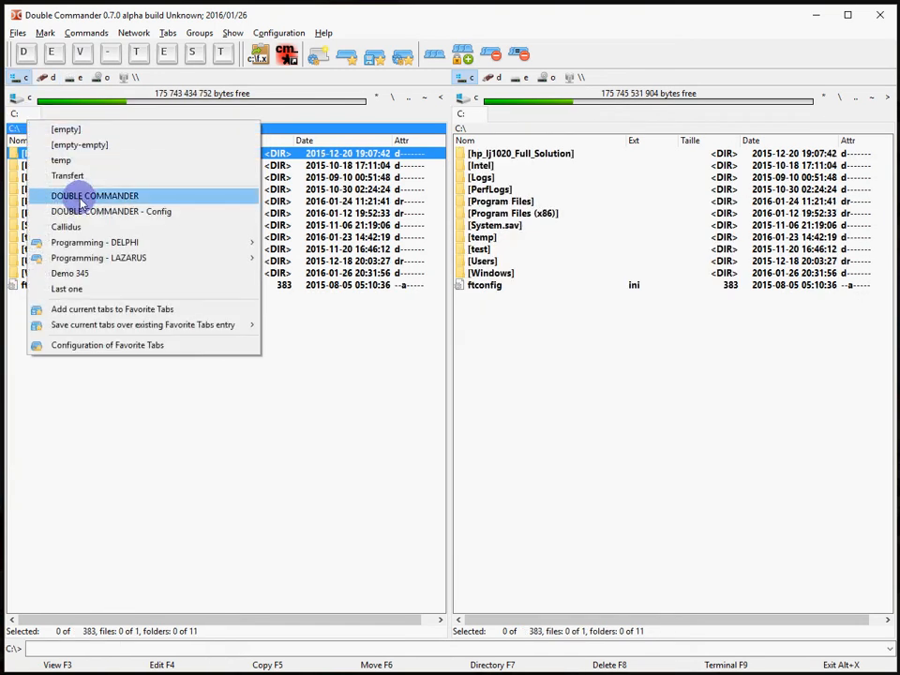
# Load the DOUBLE COMMANDER set from the left panel, visit its Favorite Tabs settings and close them
pyautogui.click(93, 196)
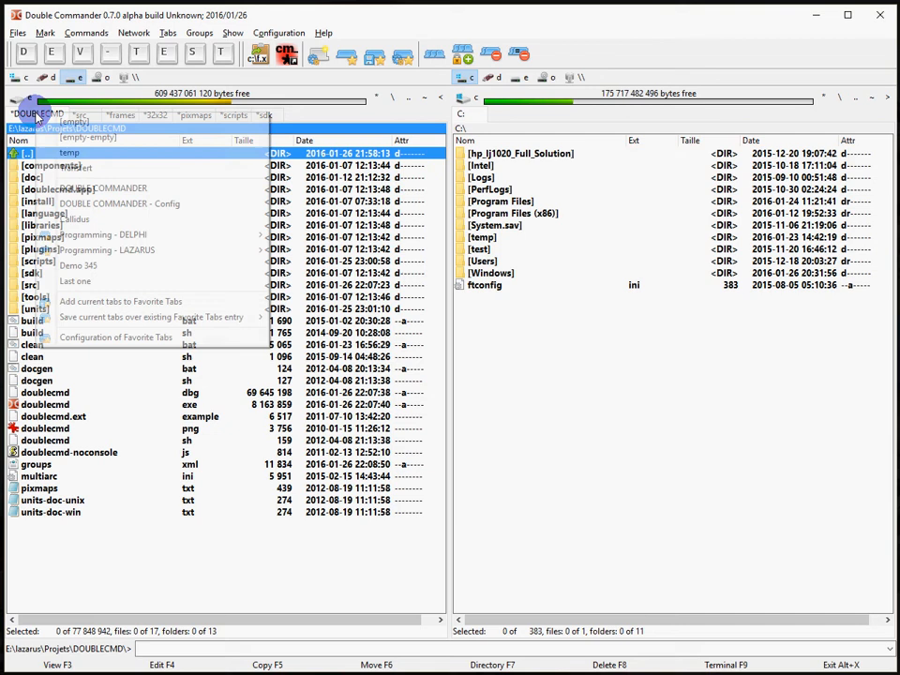
pyautogui.click(115, 338)
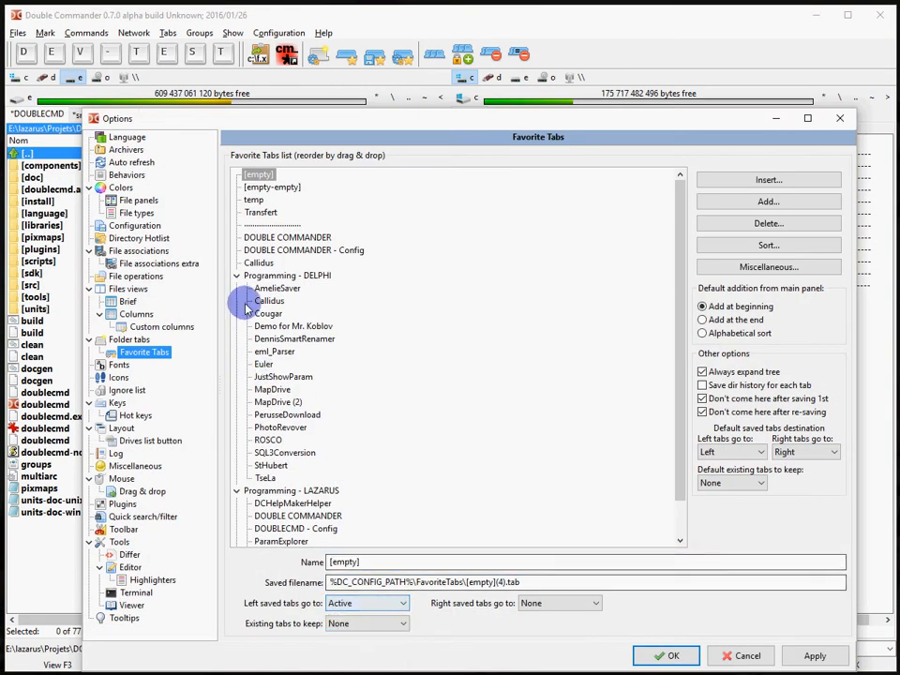
pyautogui.click(366, 604)
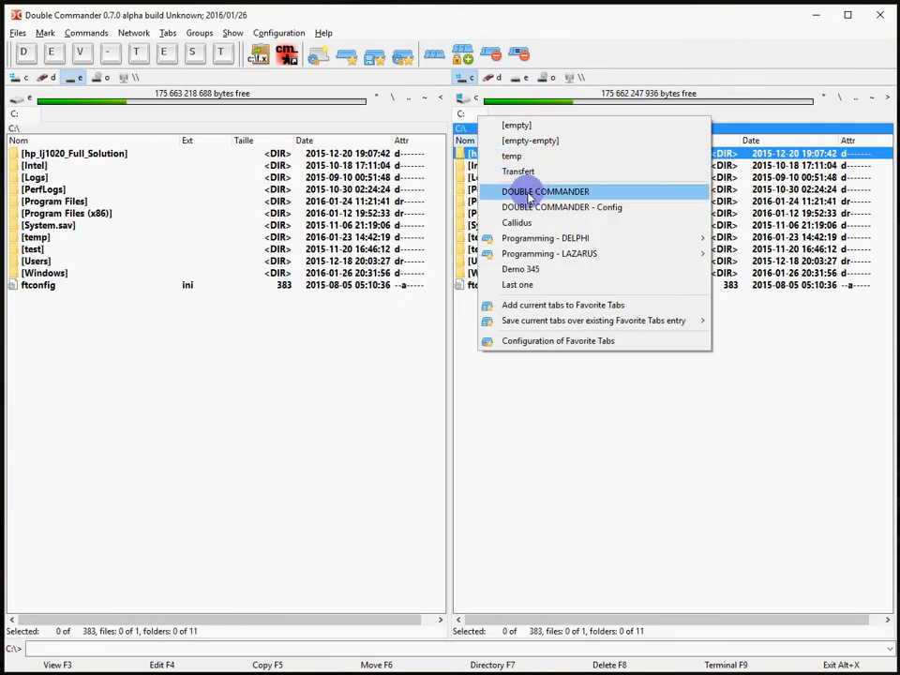
# Load the DOUBLE COMMANDER set from the right panel, then from the left panel, and return to its settings
pyautogui.click(544, 191)
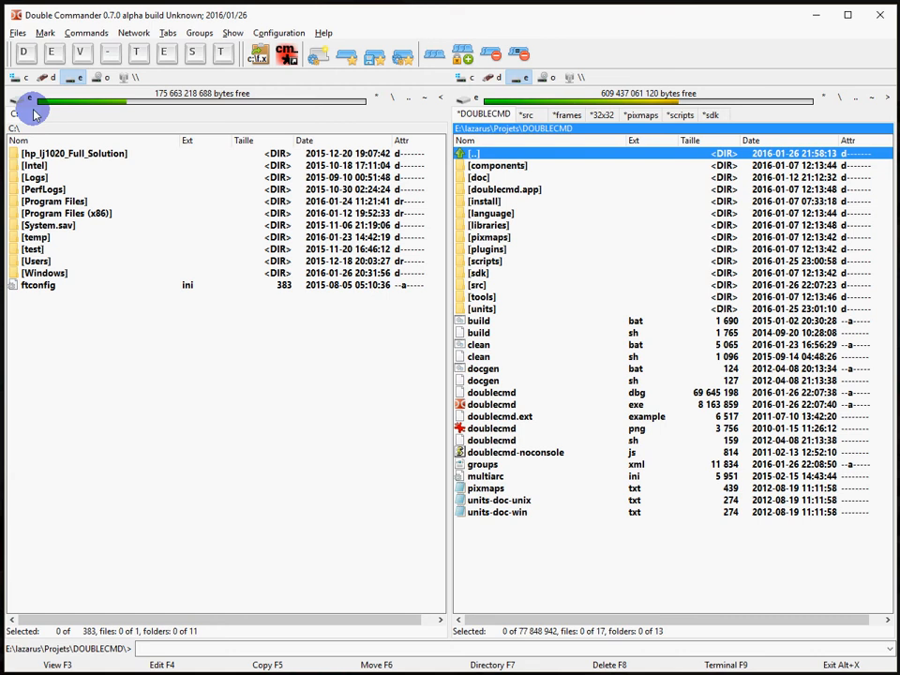
pyautogui.click(34, 111)
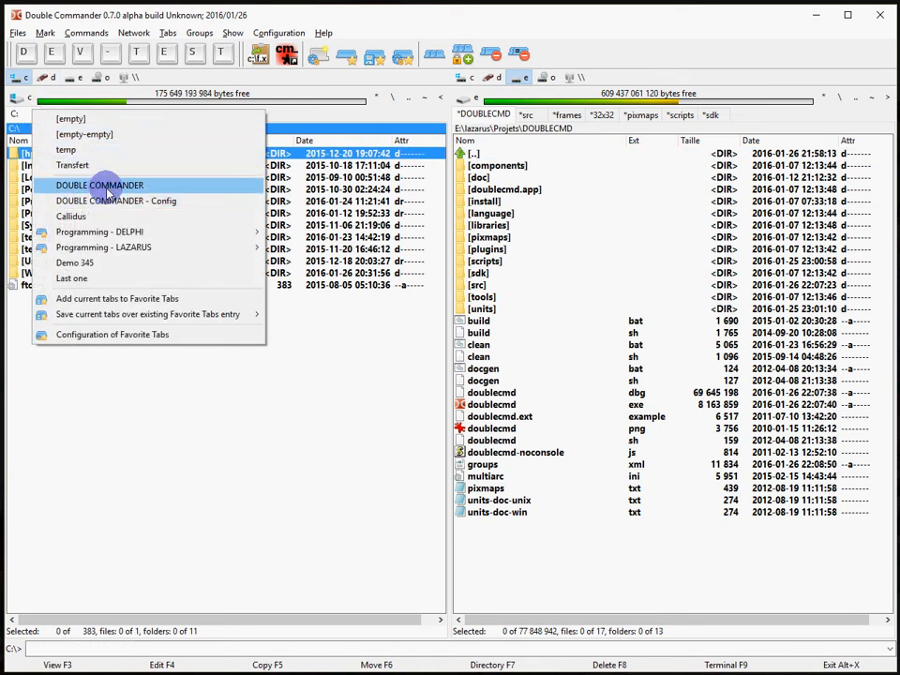
pyautogui.click(99, 186)
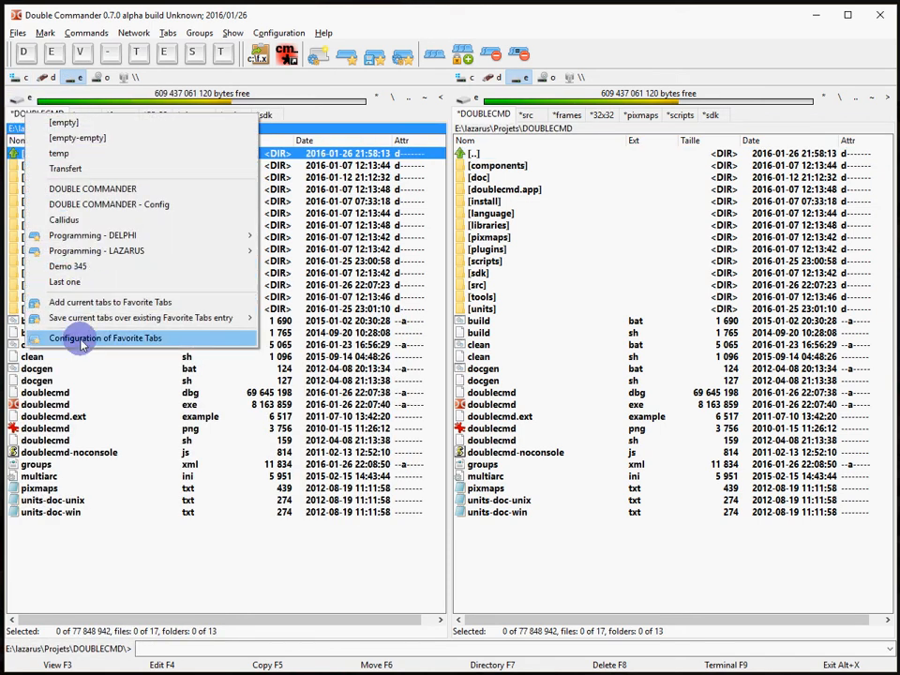
pyautogui.click(105, 338)
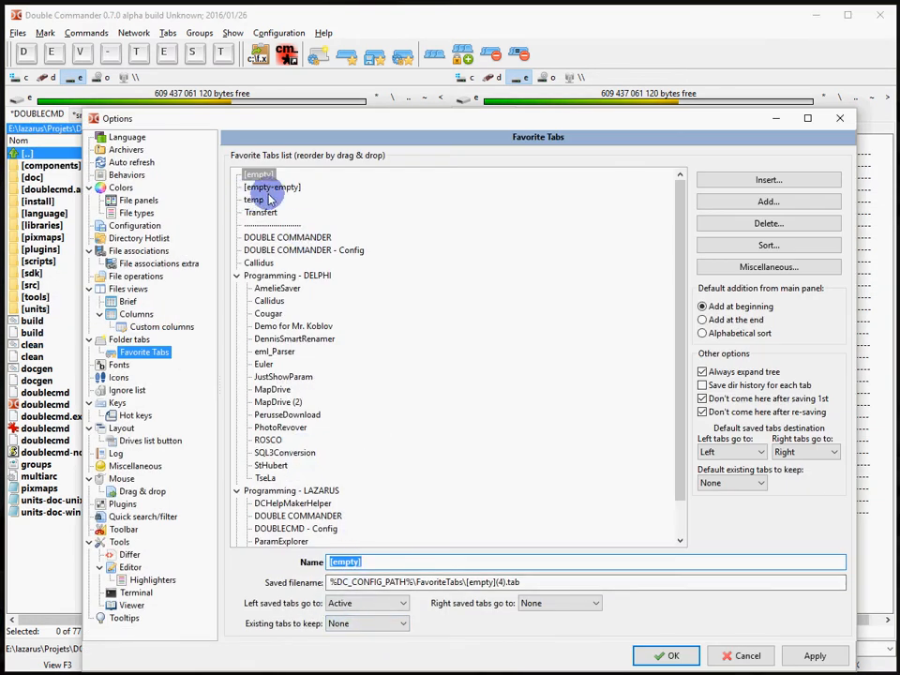
# Make DOUBLE COMMANDER send left saved tabs to Left and right saved tabs to Right, then close Options
pyautogui.click(287, 237)
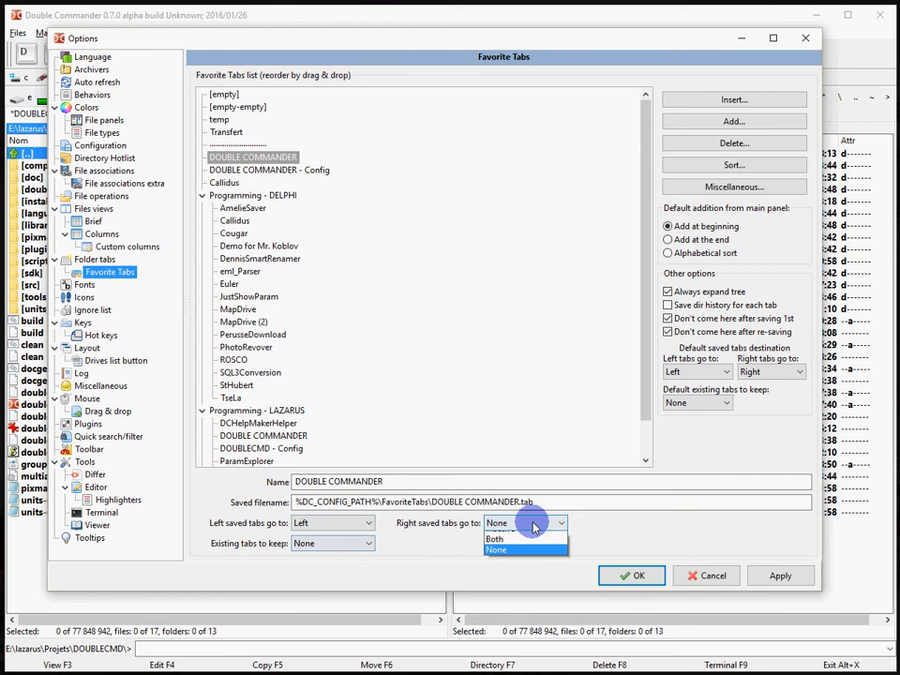
pyautogui.click(495, 538)
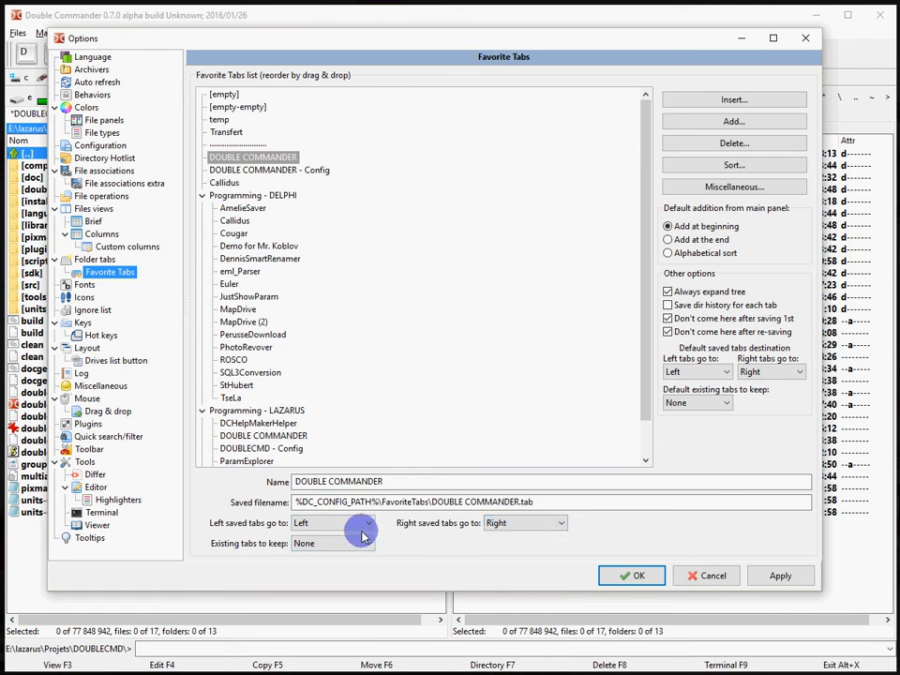
pyautogui.moveTo(227, 533)
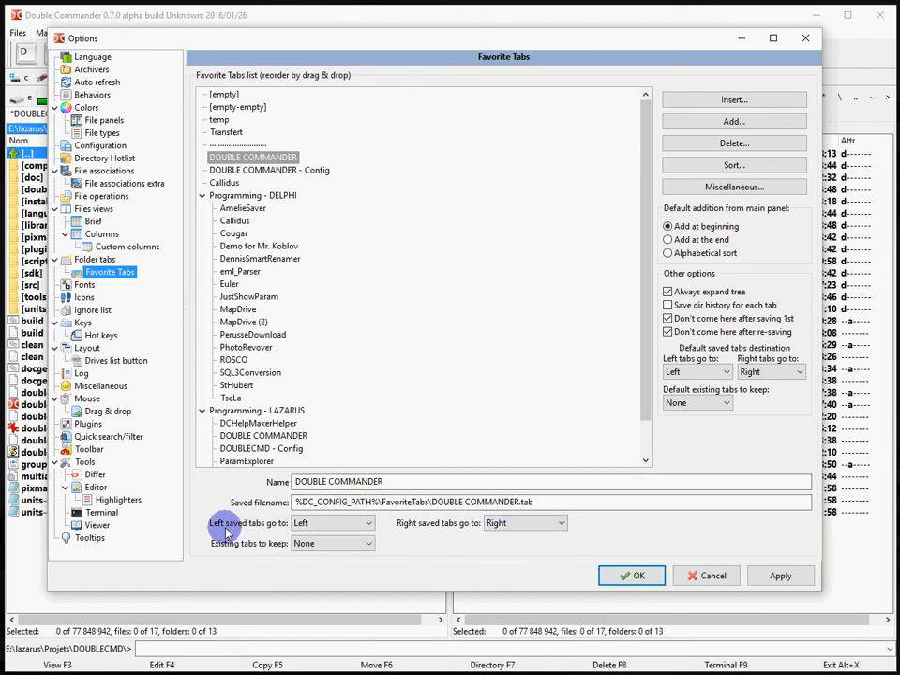
pyautogui.moveTo(416, 529)
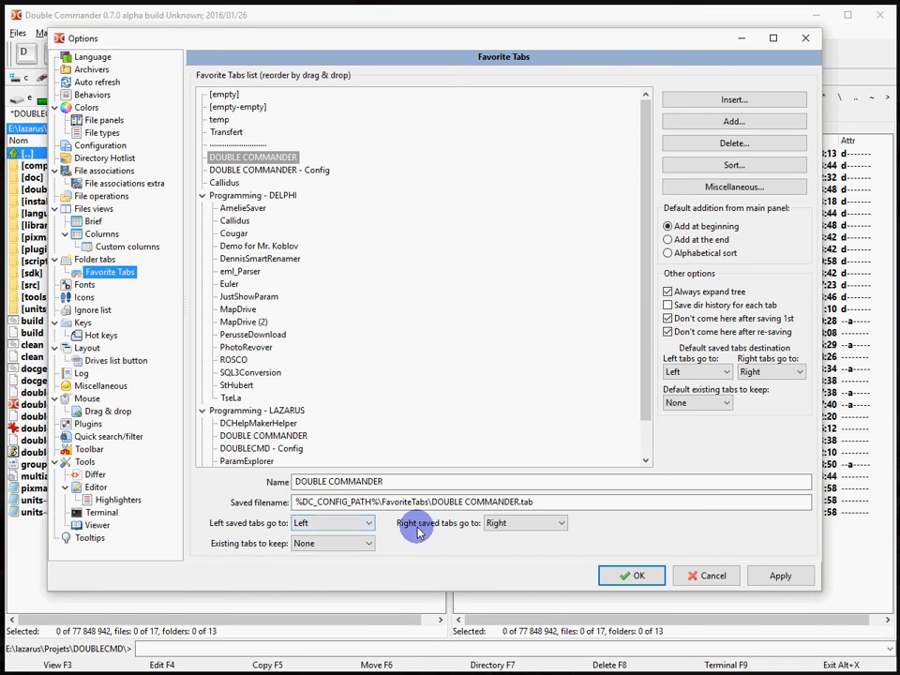
pyautogui.click(630, 574)
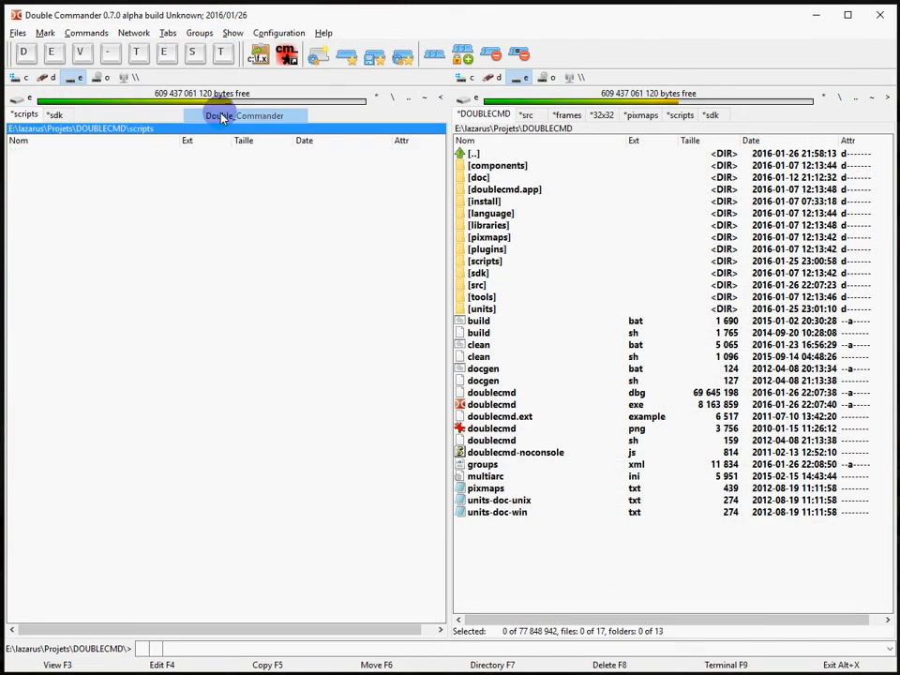
# Restore a saved tab group from the Groups menu and reopen the Favorite Tabs configuration
pyautogui.click(199, 34)
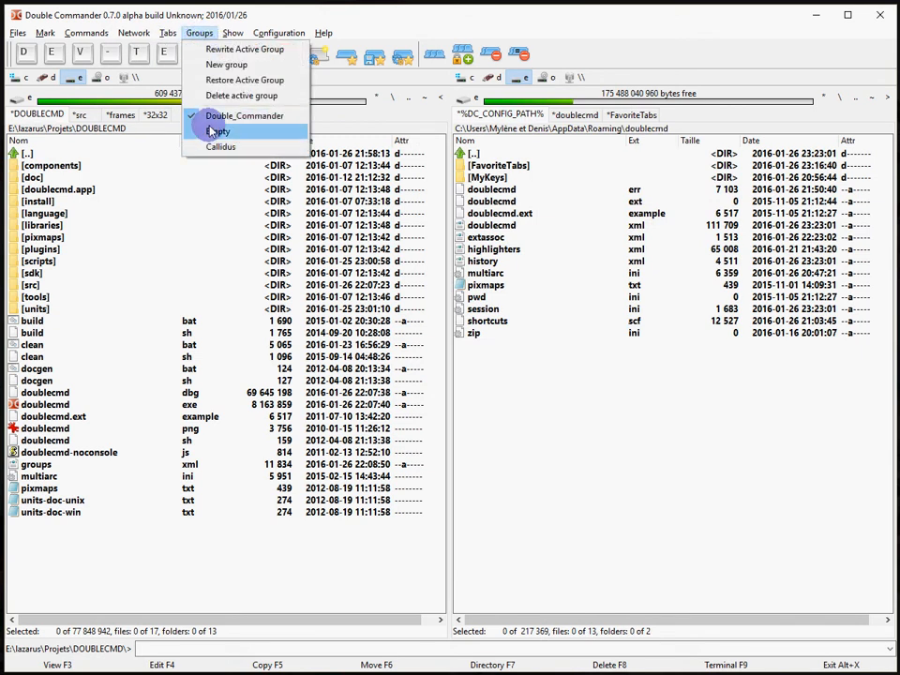
pyautogui.click(243, 116)
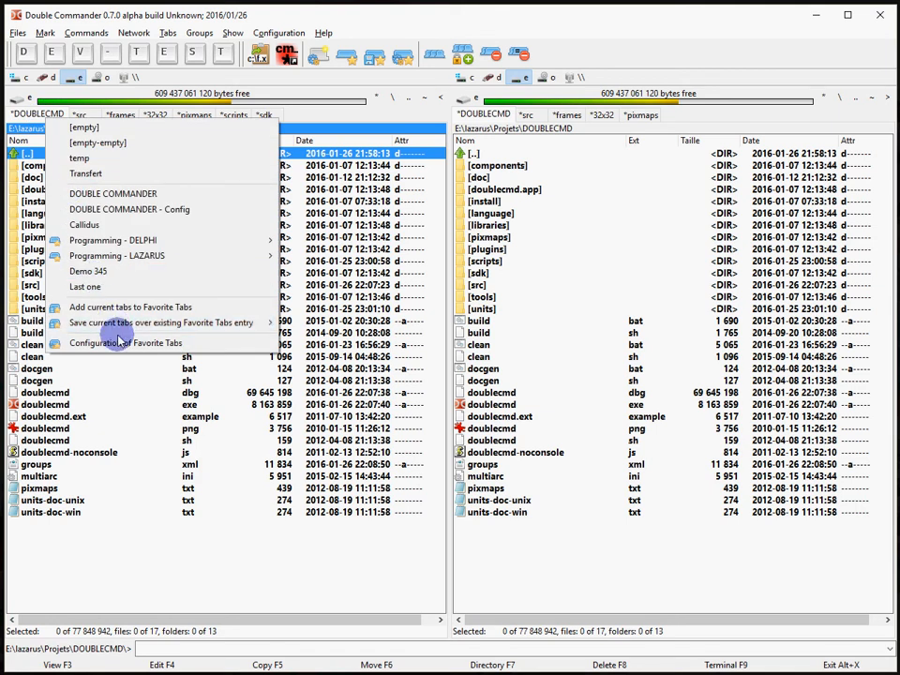
pyautogui.click(126, 341)
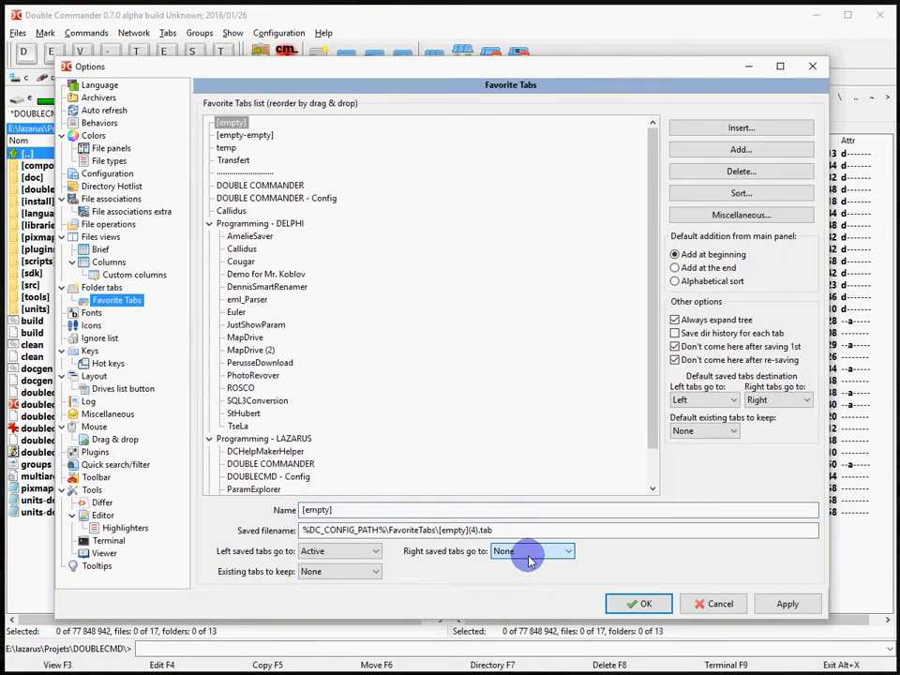
# Make DOUBLE COMMANDER send left saved tabs to the Active panel and pick a new destination for right tabs
pyautogui.click(259, 185)
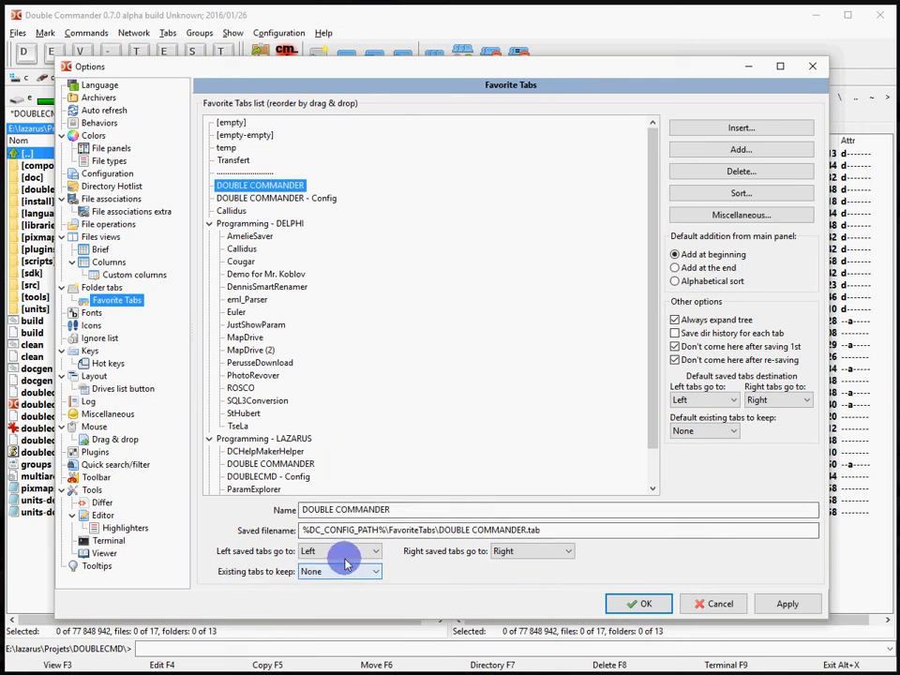
pyautogui.click(375, 551)
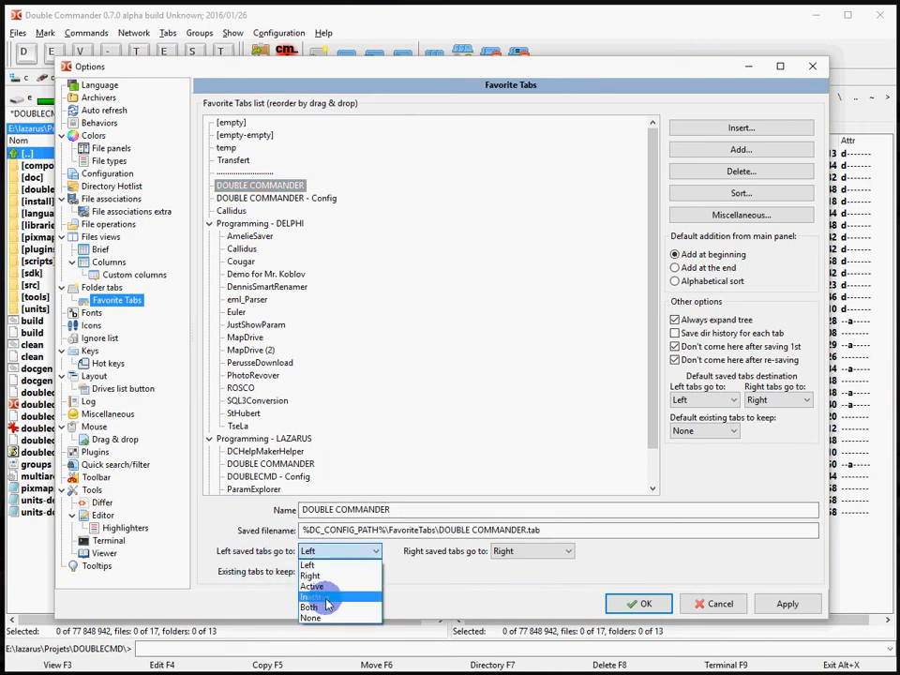
pyautogui.click(311, 585)
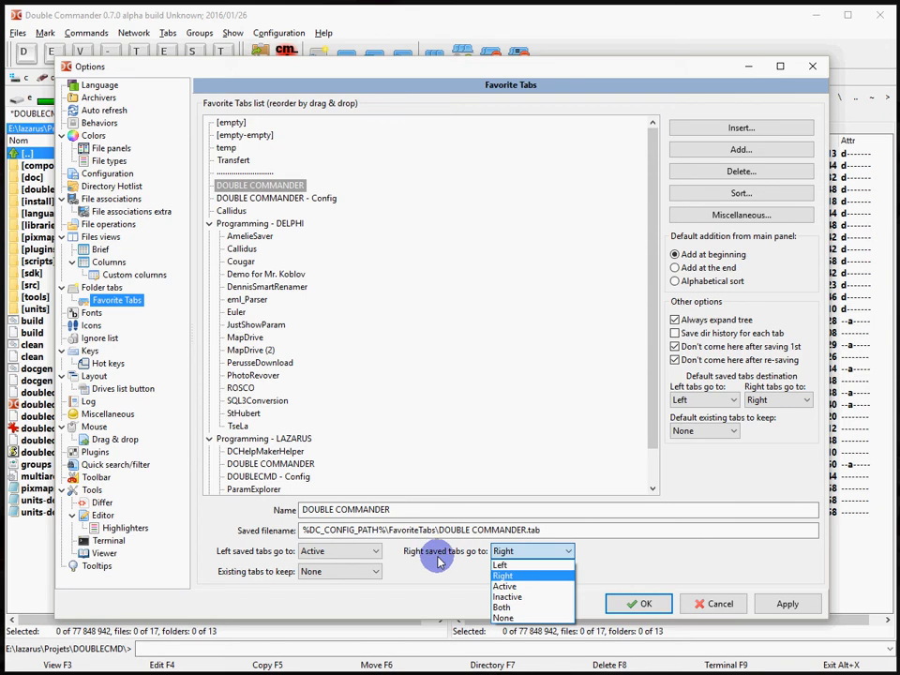
pyautogui.click(503, 619)
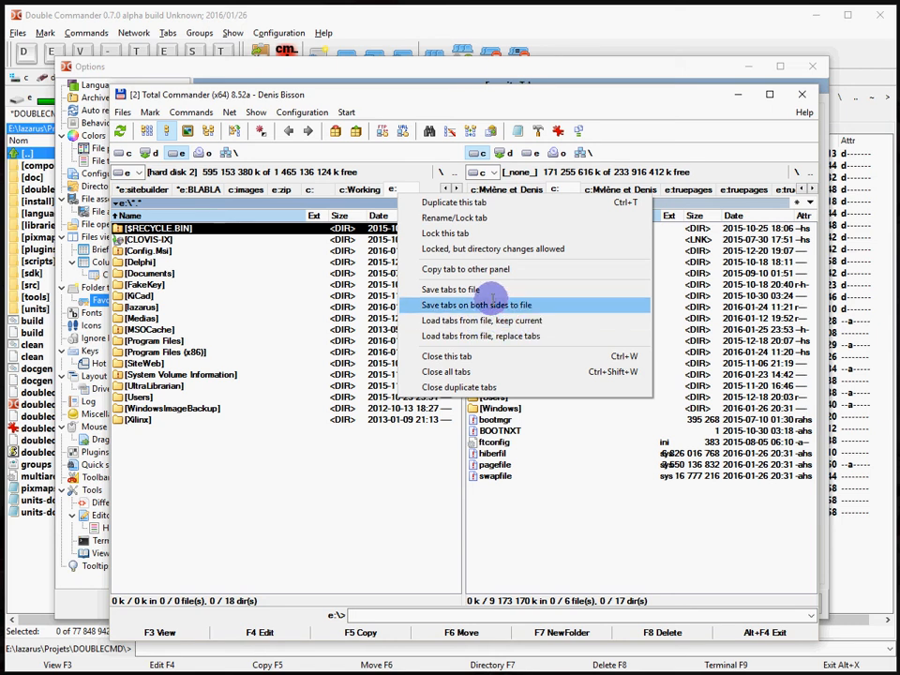
# Choose 'Save tabs on both sides to file' from the Total Commander tab menu
pyautogui.click(476, 304)
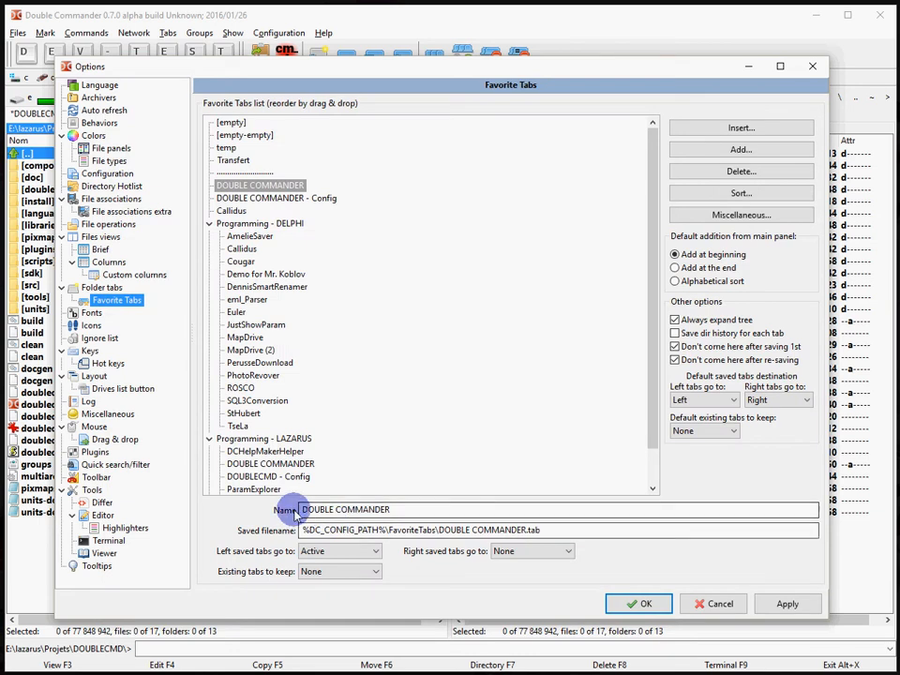
# Apply the Favorite Tabs options and load a saved tab set into the panels
pyautogui.click(645, 604)
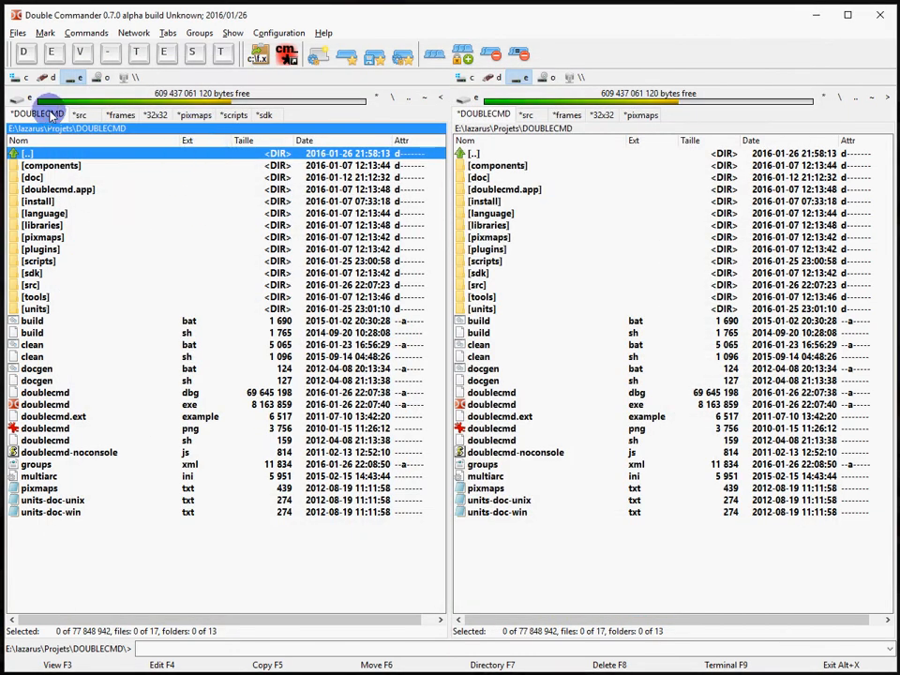
pyautogui.click(30, 97)
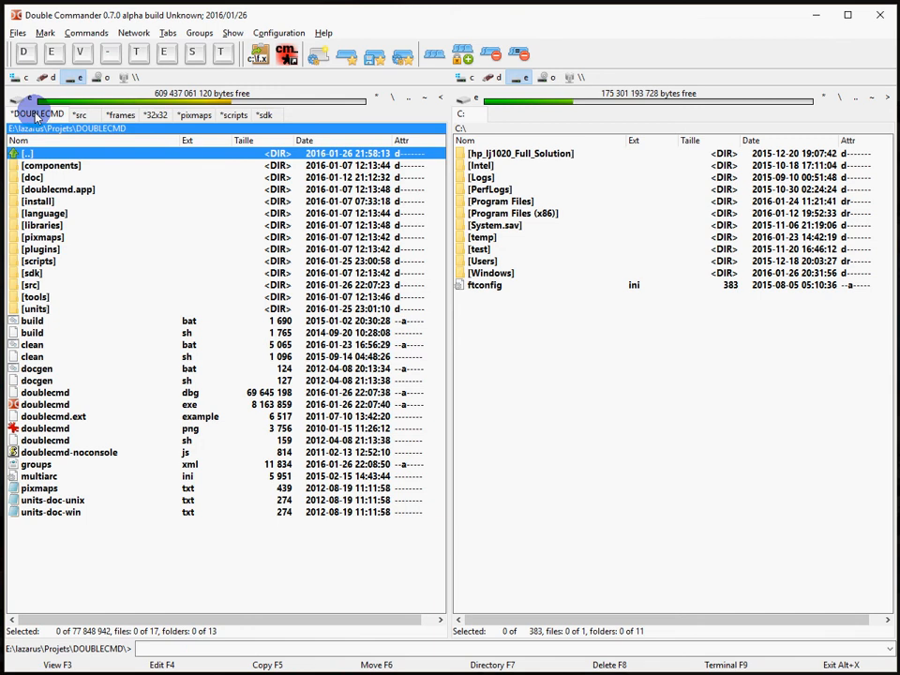
pyautogui.click(28, 103)
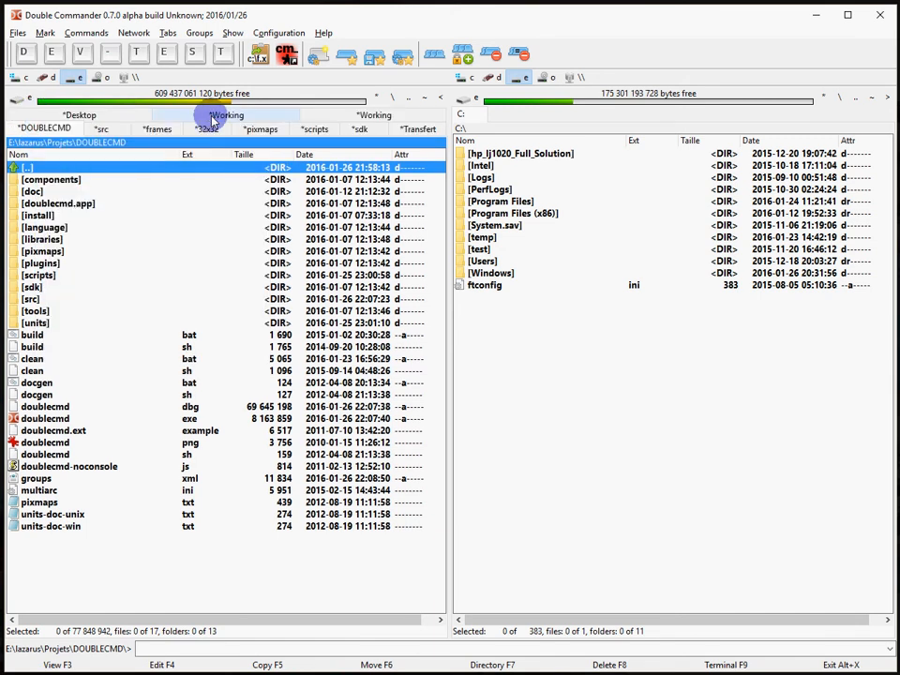
# Load the Transfert tab set too, piling Desktop, Working and Transfert tabs in both panels
pyautogui.click(418, 128)
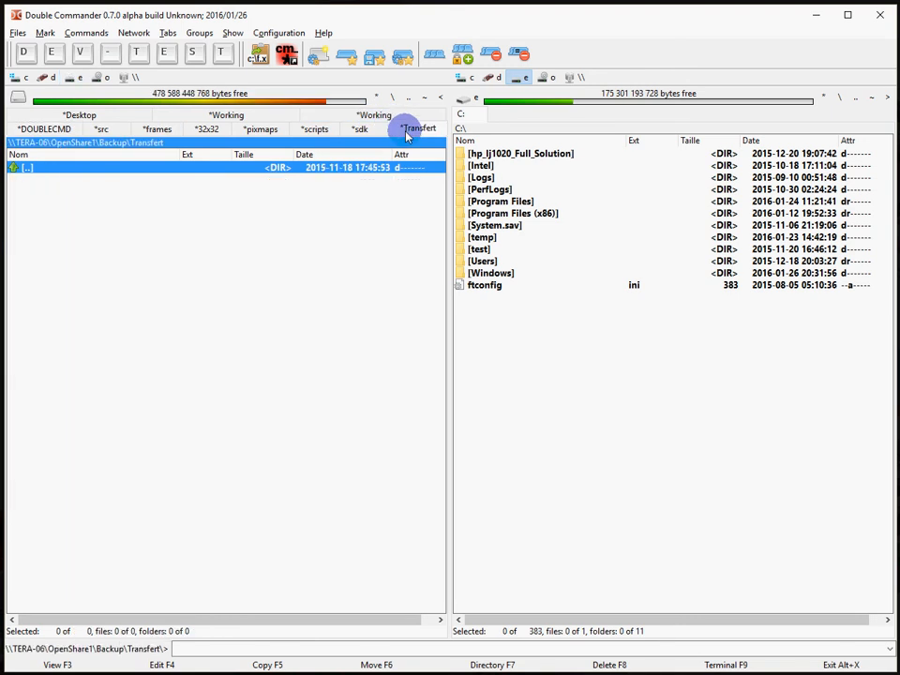
pyautogui.click(375, 127)
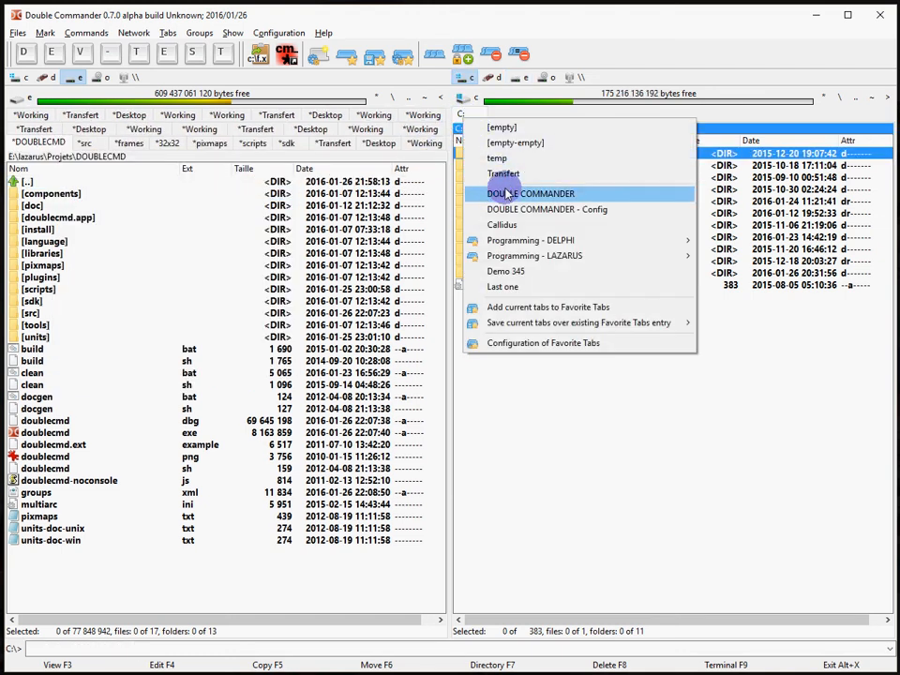
pyautogui.moveTo(514, 171)
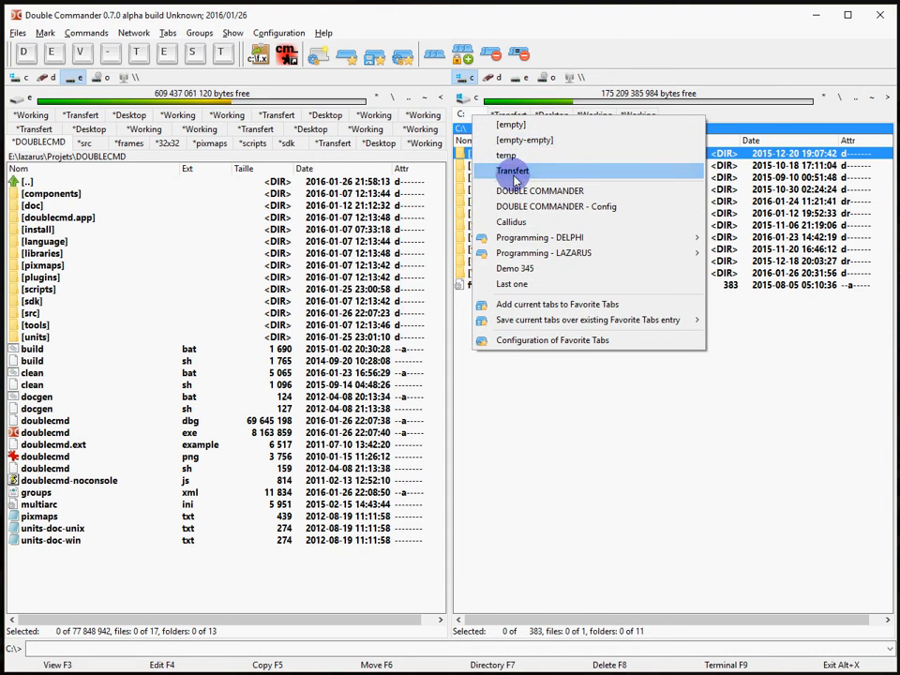
pyautogui.moveTo(541, 255)
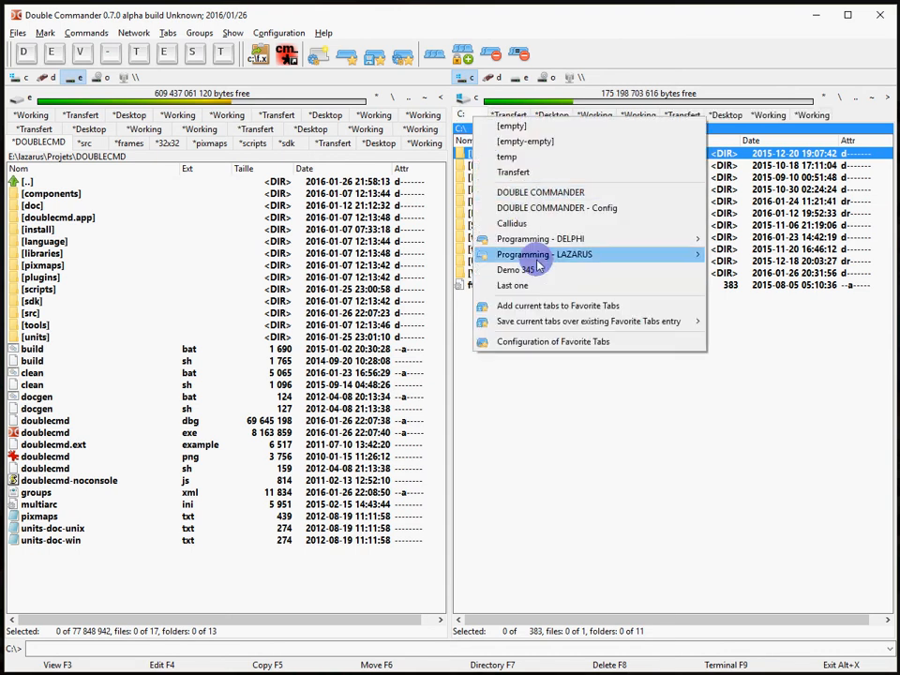
pyautogui.click(552, 341)
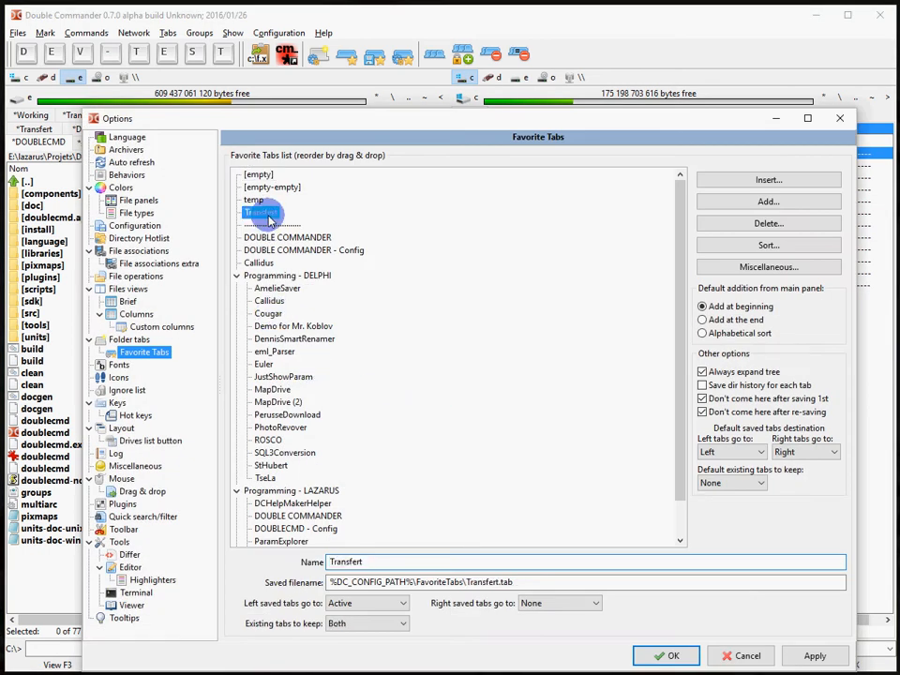
pyautogui.moveTo(441, 617)
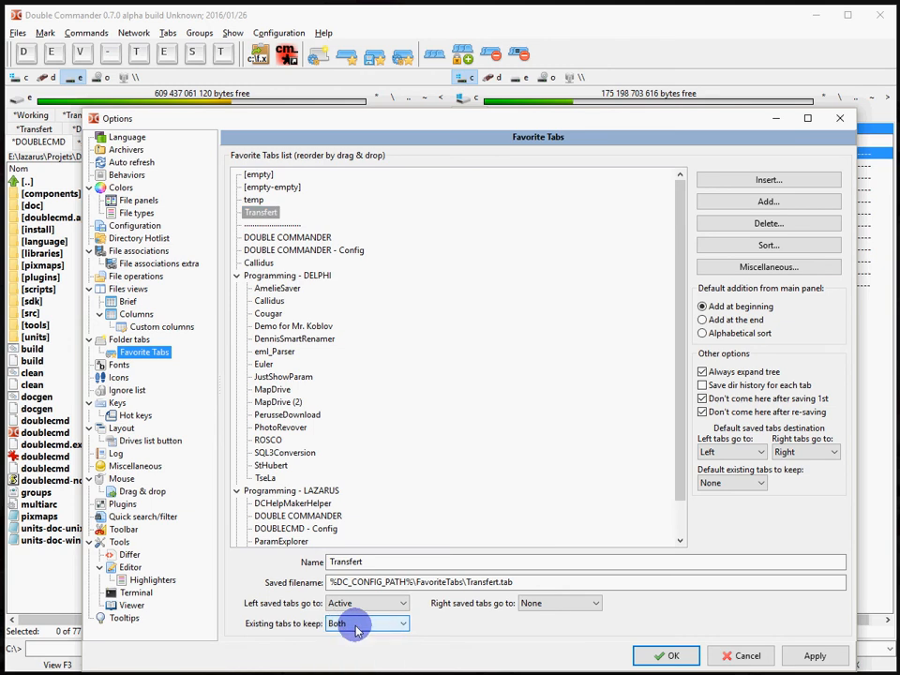
pyautogui.moveTo(315, 277)
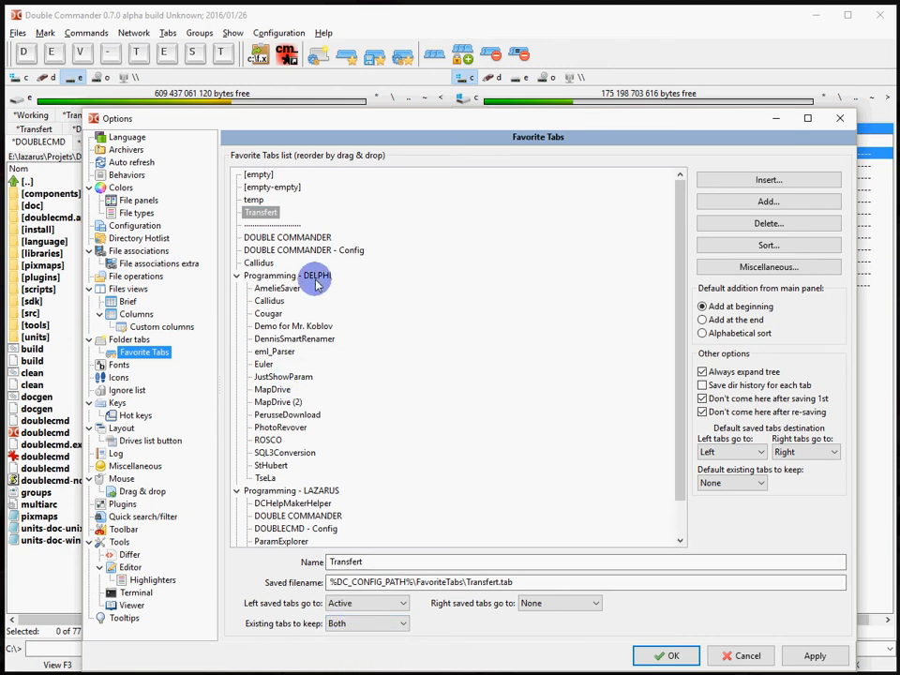
pyautogui.moveTo(322, 293)
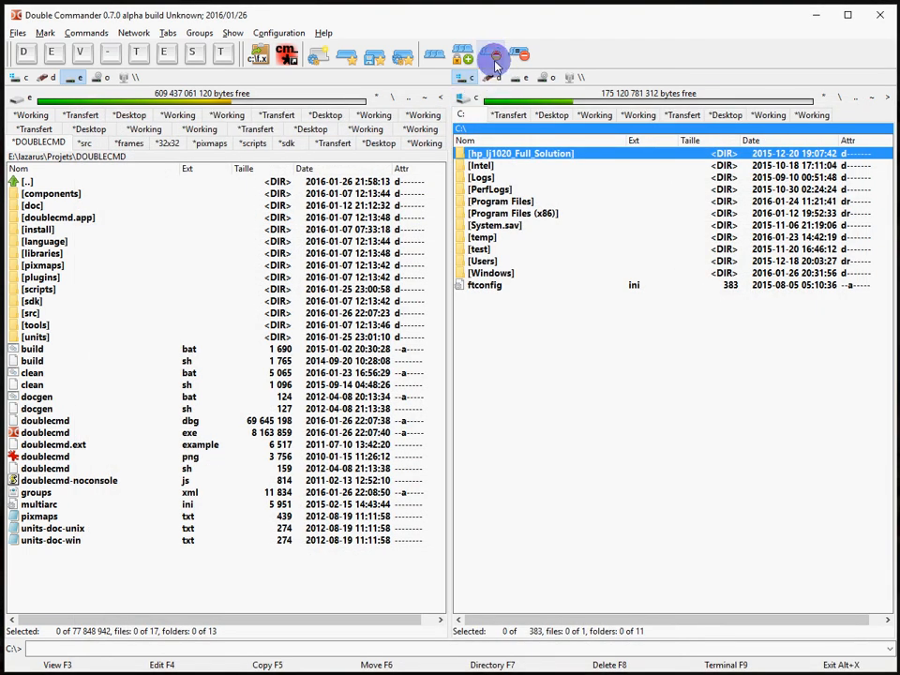
pyautogui.moveTo(41, 153)
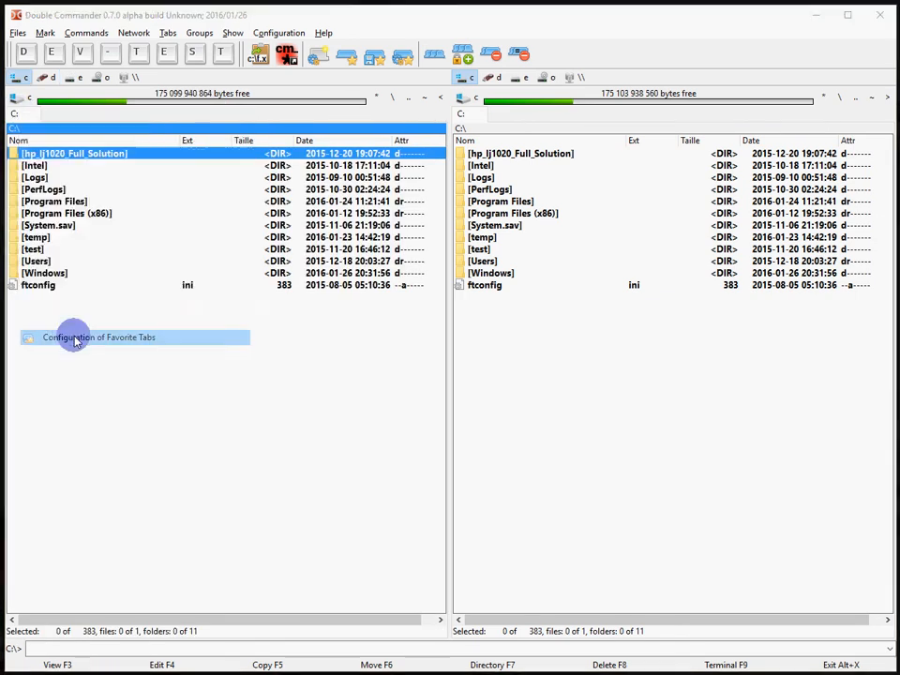
# Clear the piled tabs and go to D:\Delphi\ProgDV\Callidus with its subfolders as tabs
pyautogui.click(98, 338)
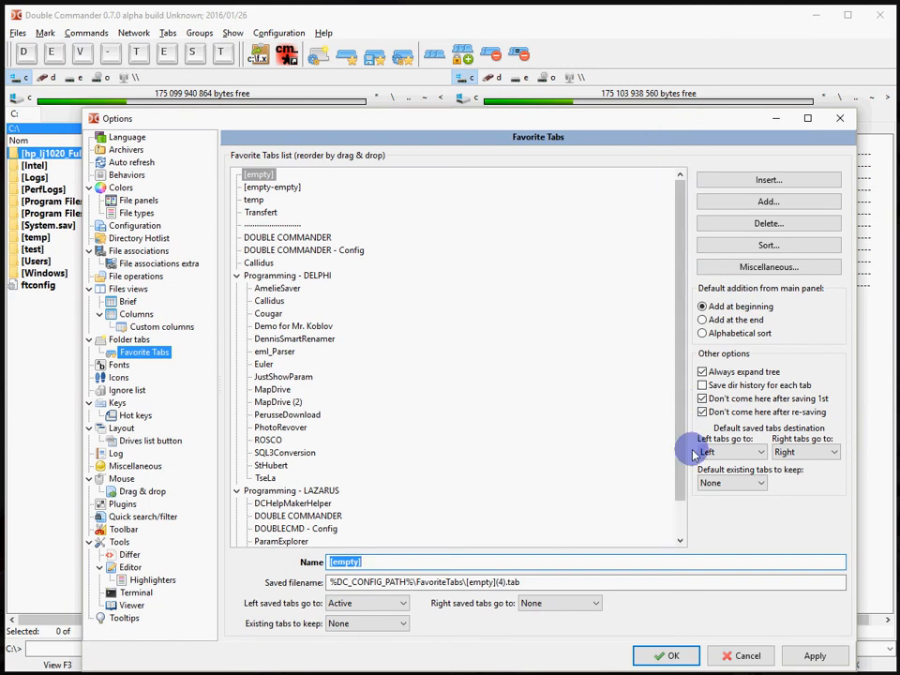
pyautogui.moveTo(711, 446)
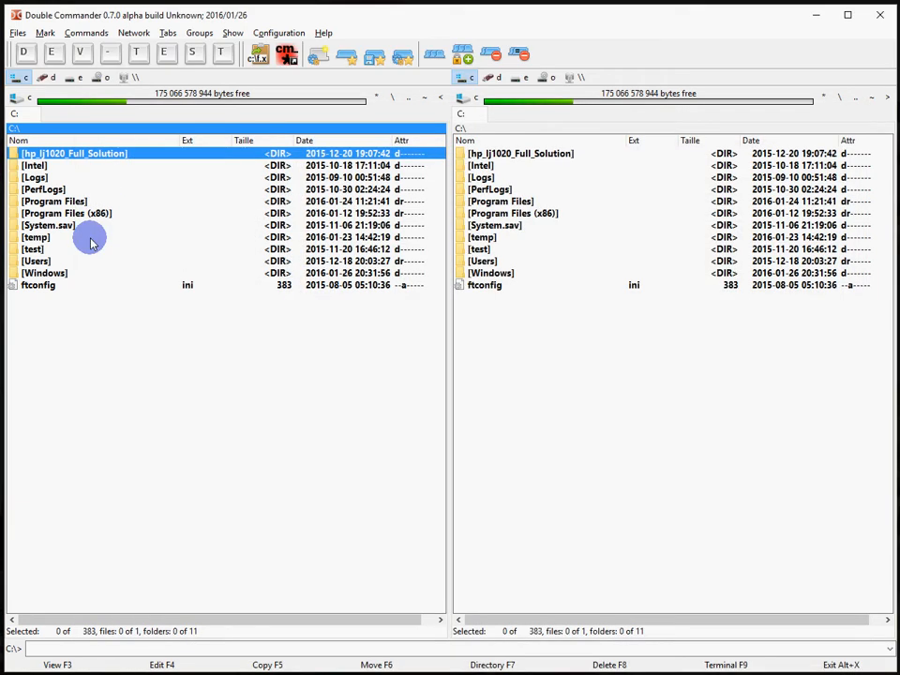
pyautogui.doubleClick(34, 176)
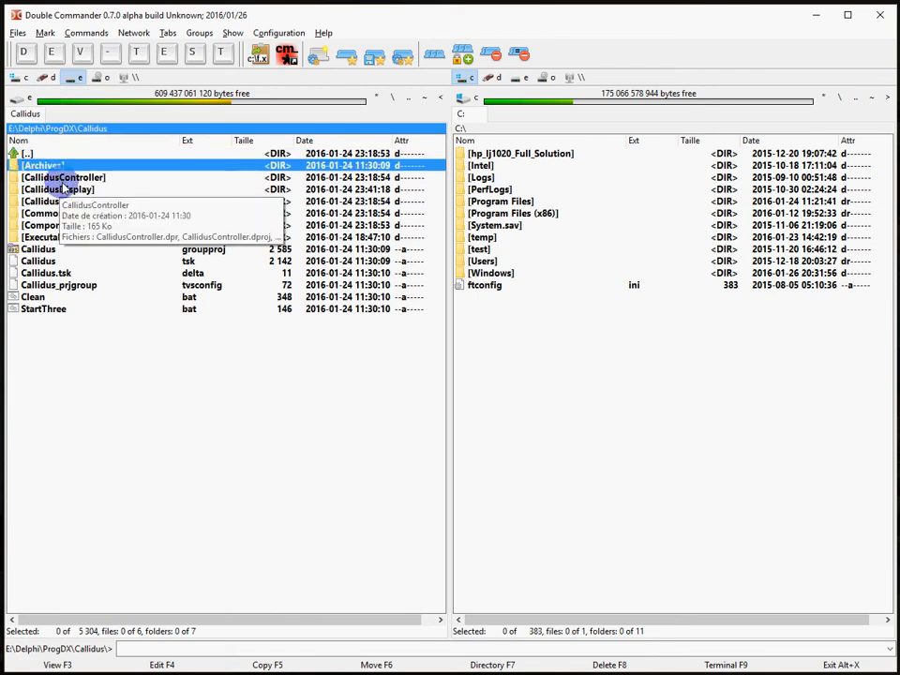
pyautogui.click(52, 201)
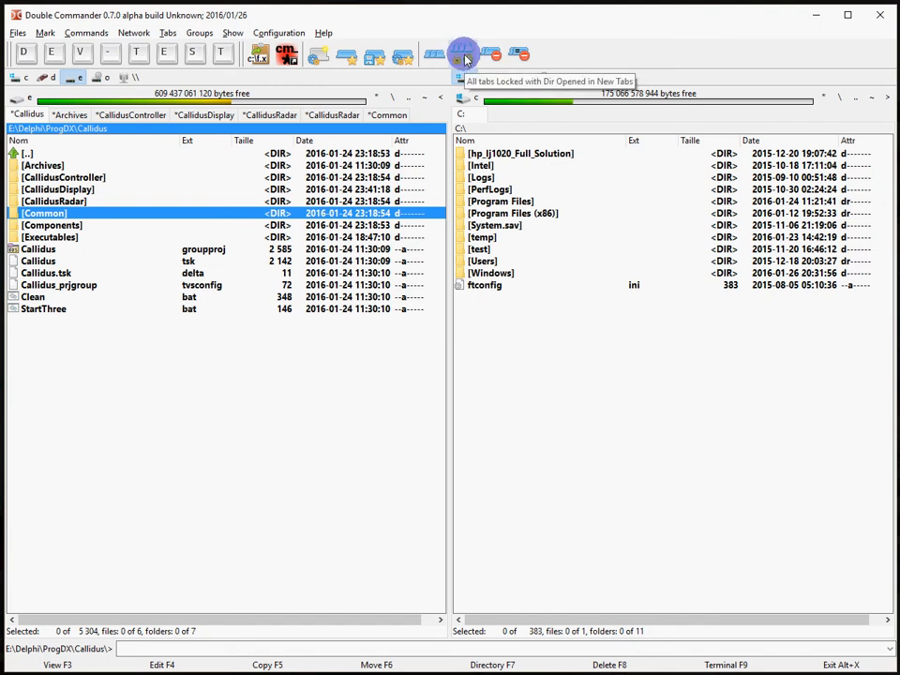
# Lock all tabs so Archives, CallidusController, CallidusDisplay, CallidusRadar and Common open in new tabs
pyautogui.click(465, 53)
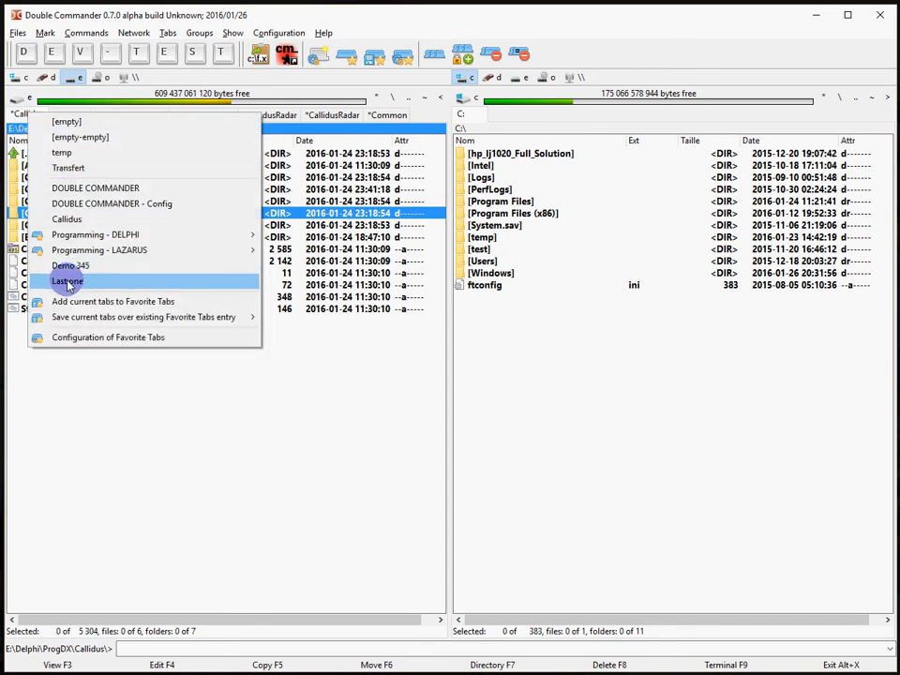
pyautogui.moveTo(146, 317)
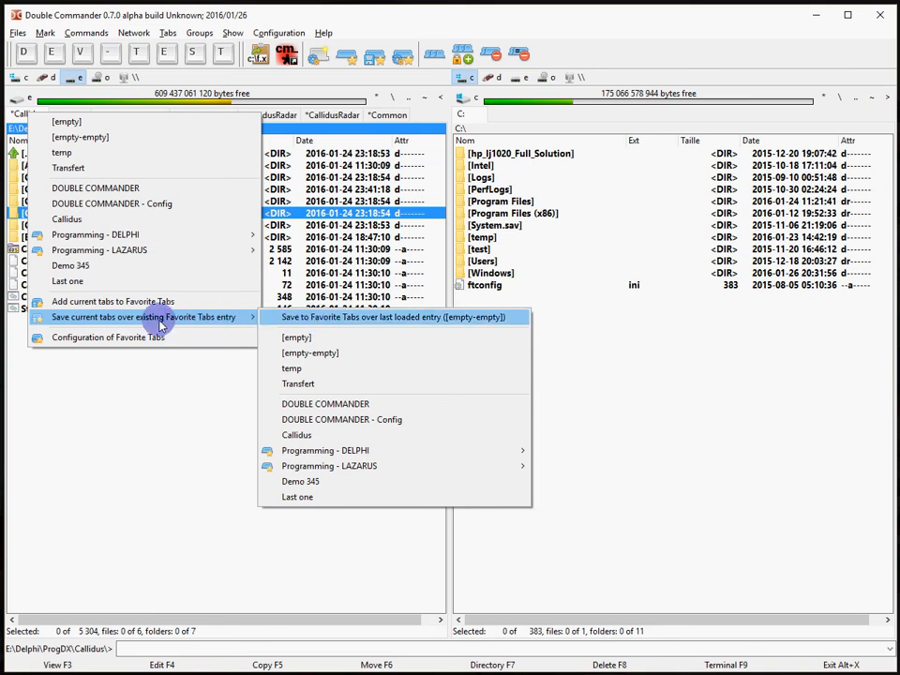
pyautogui.moveTo(327, 450)
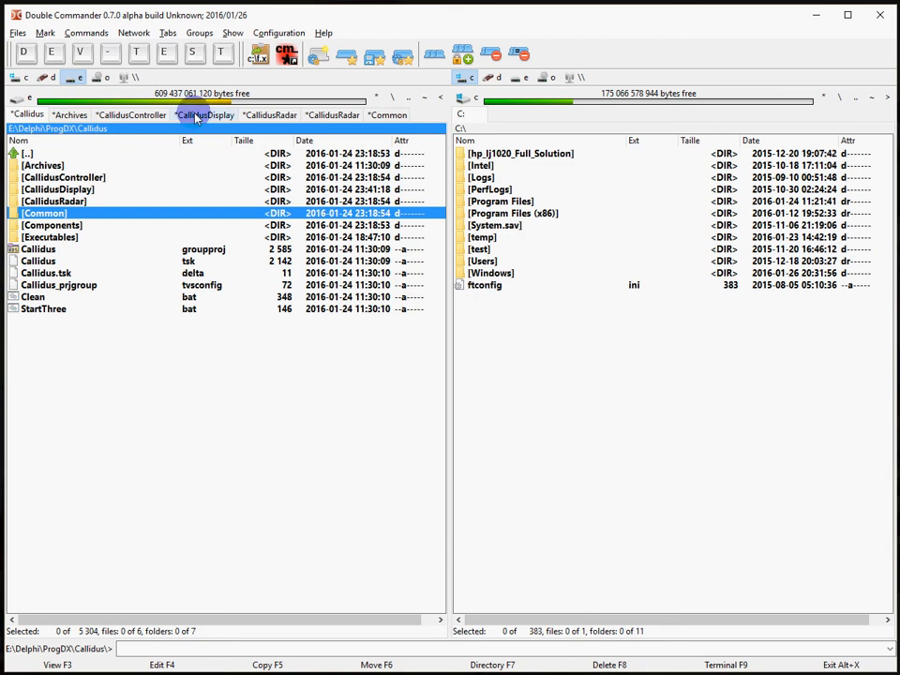
pyautogui.click(199, 33)
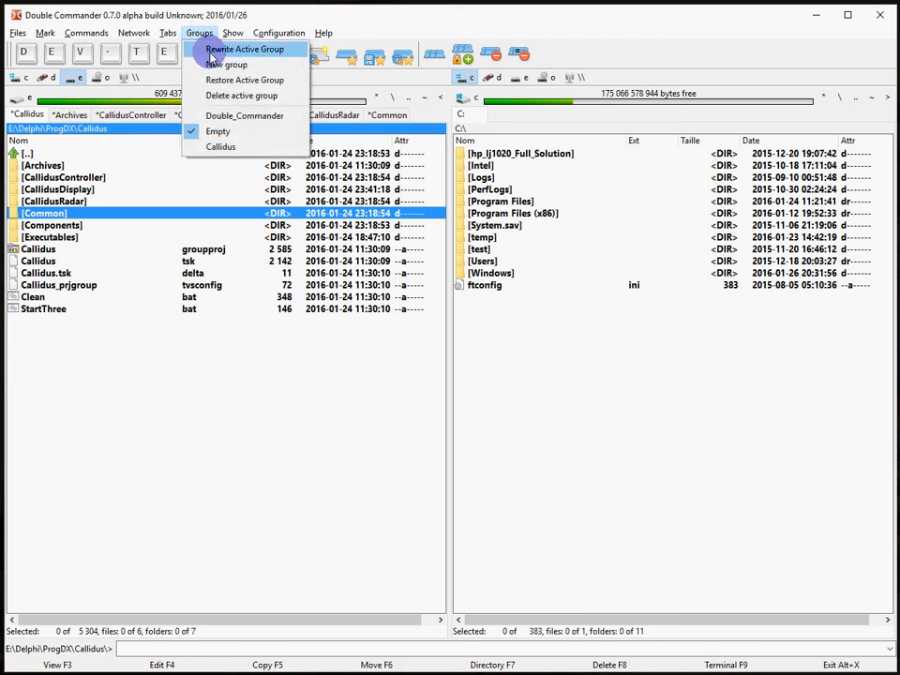
pyautogui.moveTo(225, 63)
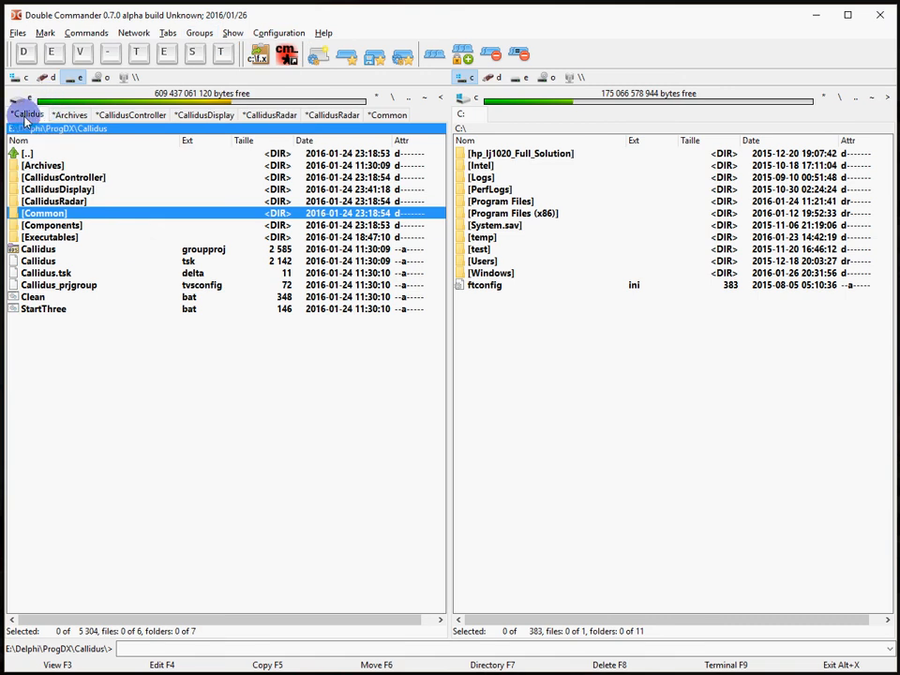
# Bring up the Favorite Tabs list to add the current Callidus tabs as Just a last demo
pyautogui.click(26, 115)
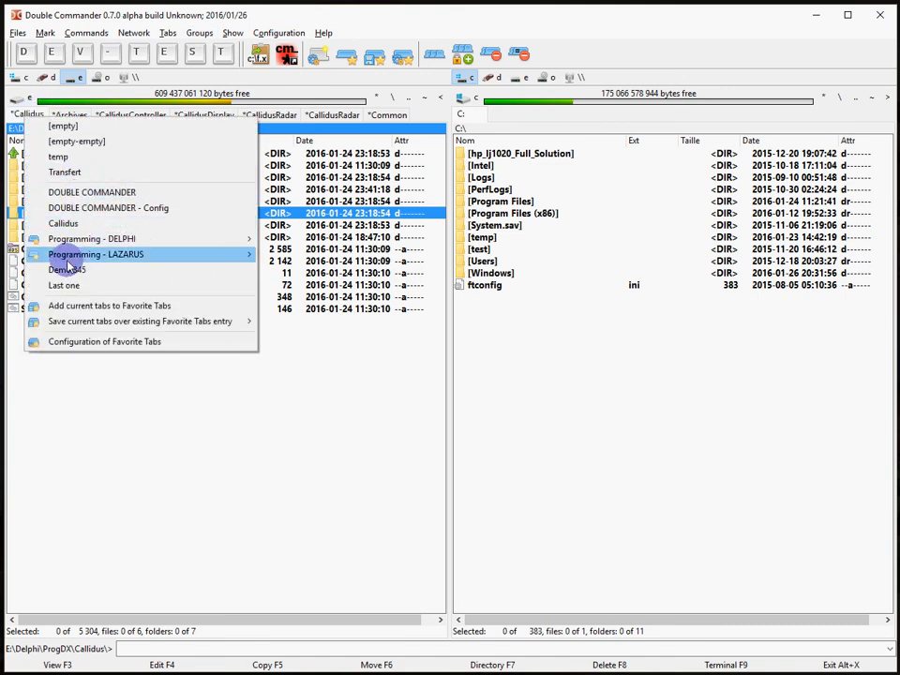
pyautogui.moveTo(108, 306)
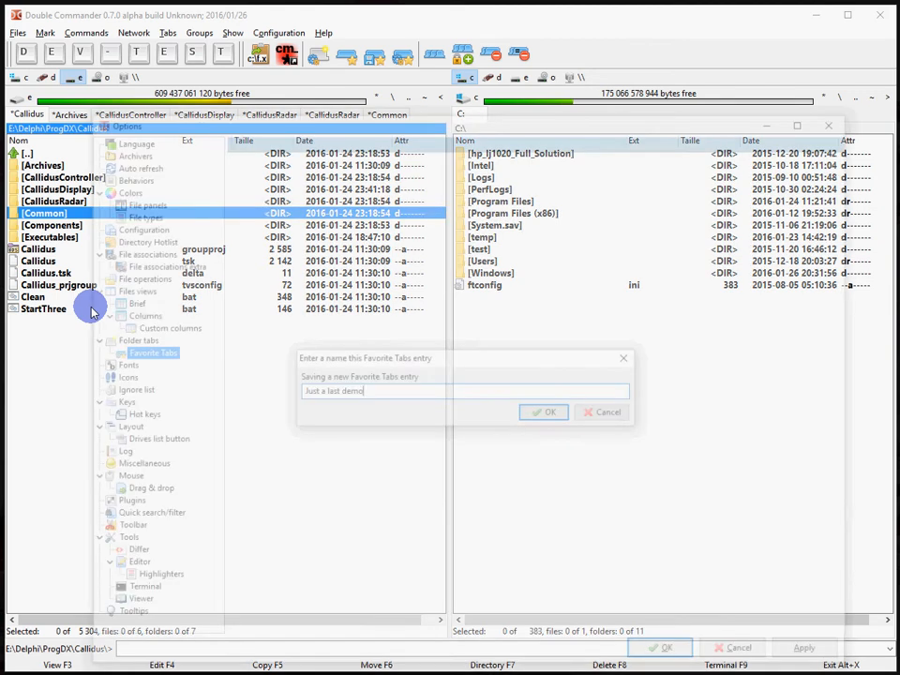
# Confirm the name Just a last demo and set 'Right tabs go to' to None
pyautogui.click(544, 413)
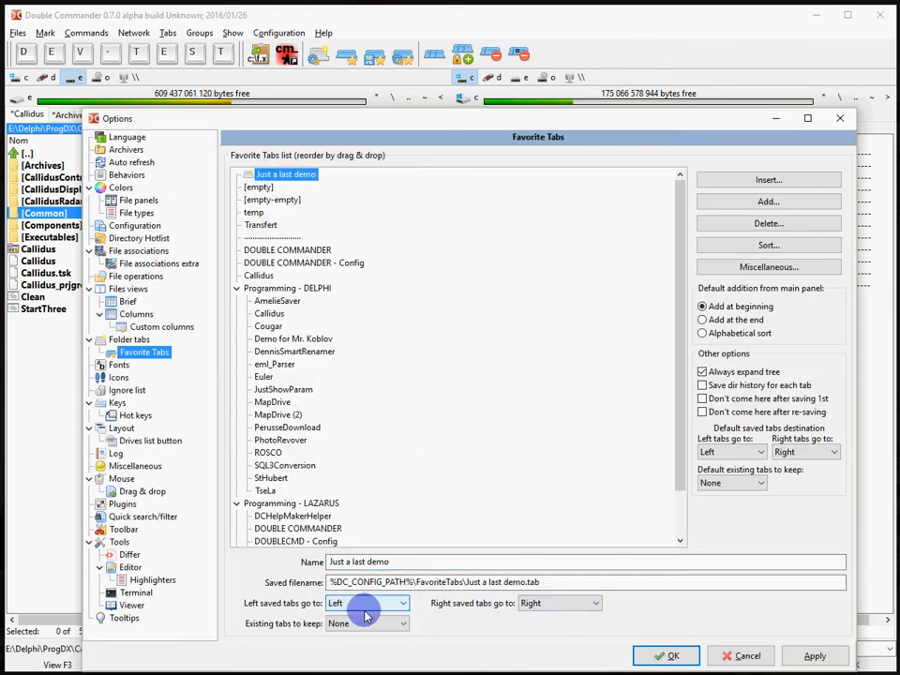
pyautogui.moveTo(486, 604)
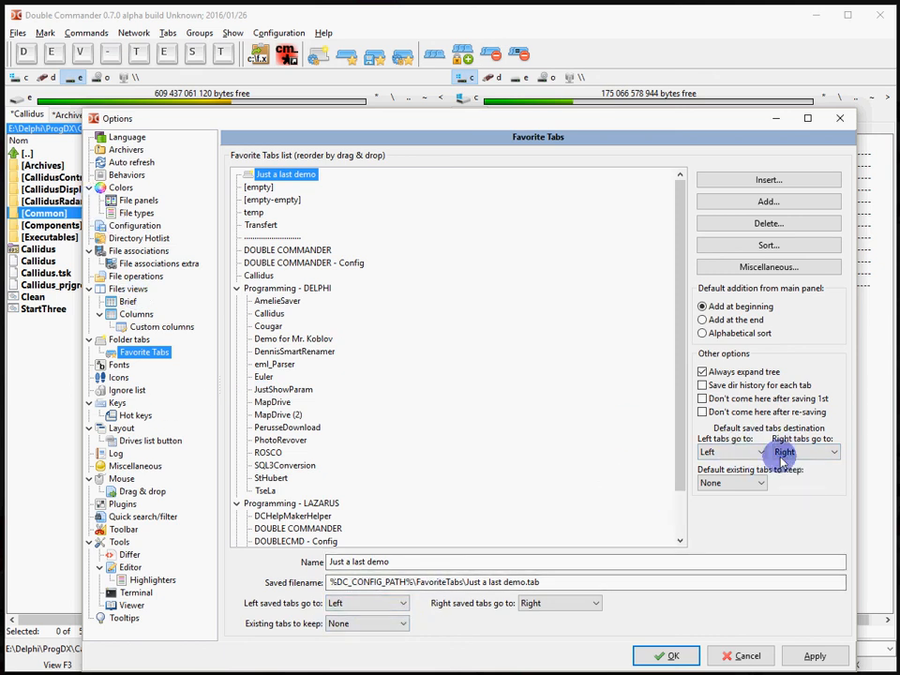
pyautogui.click(760, 452)
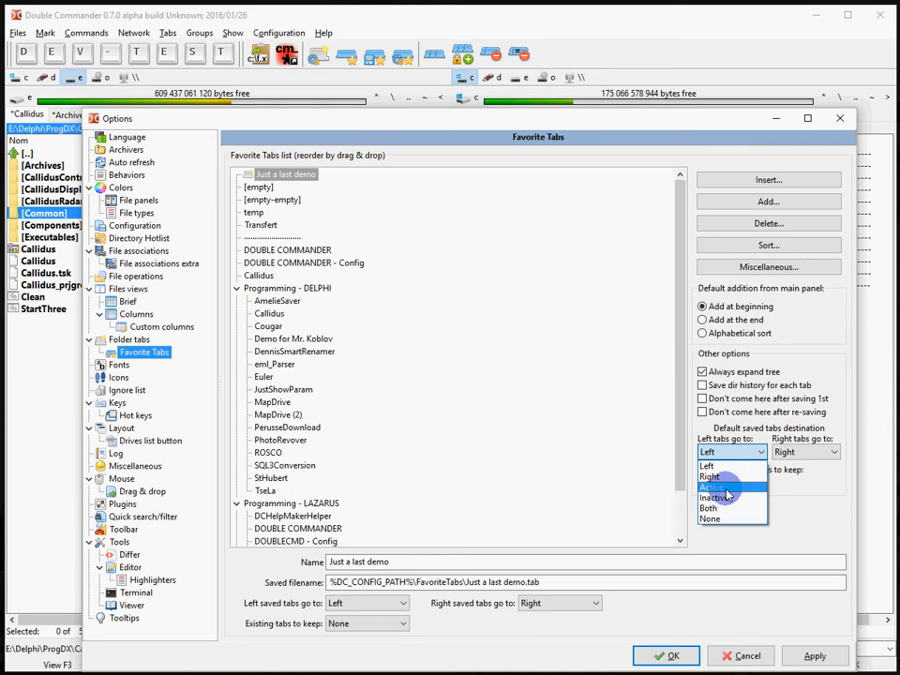
pyautogui.click(711, 488)
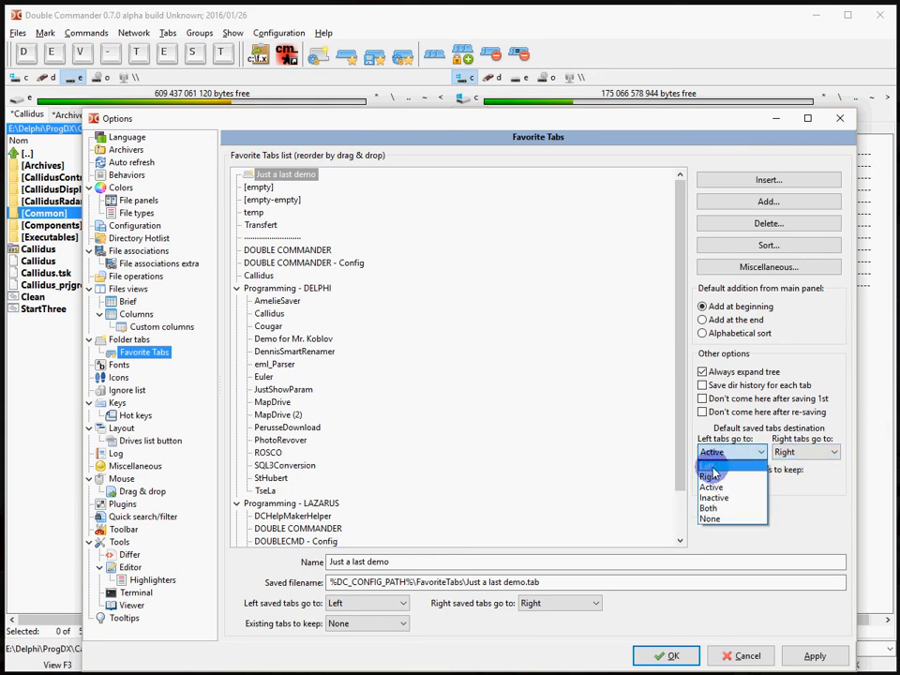
# Set 'Left tabs go to' to Active as the default destination
pyautogui.click(709, 477)
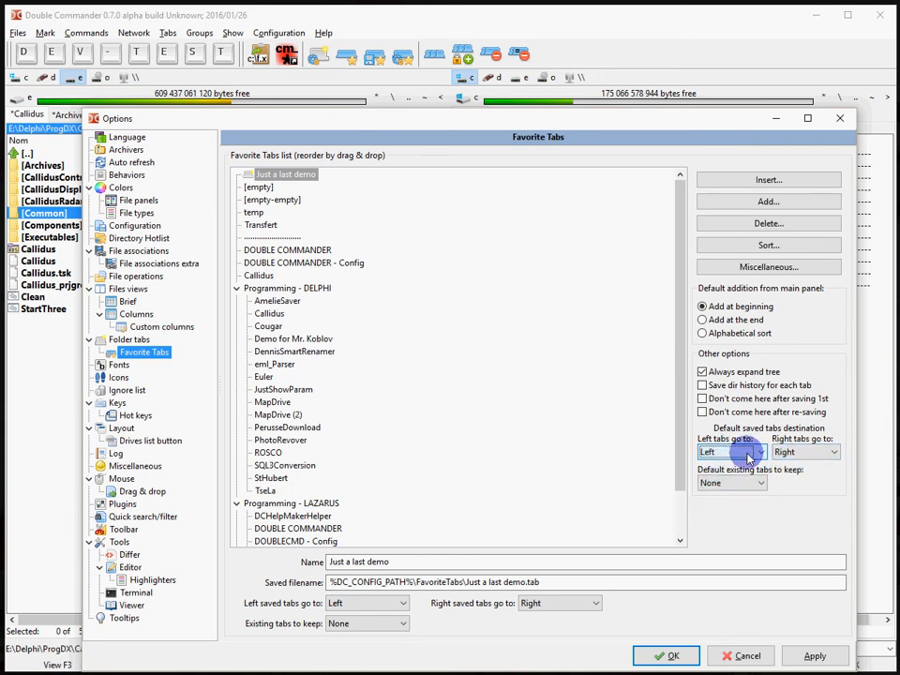
pyautogui.click(758, 452)
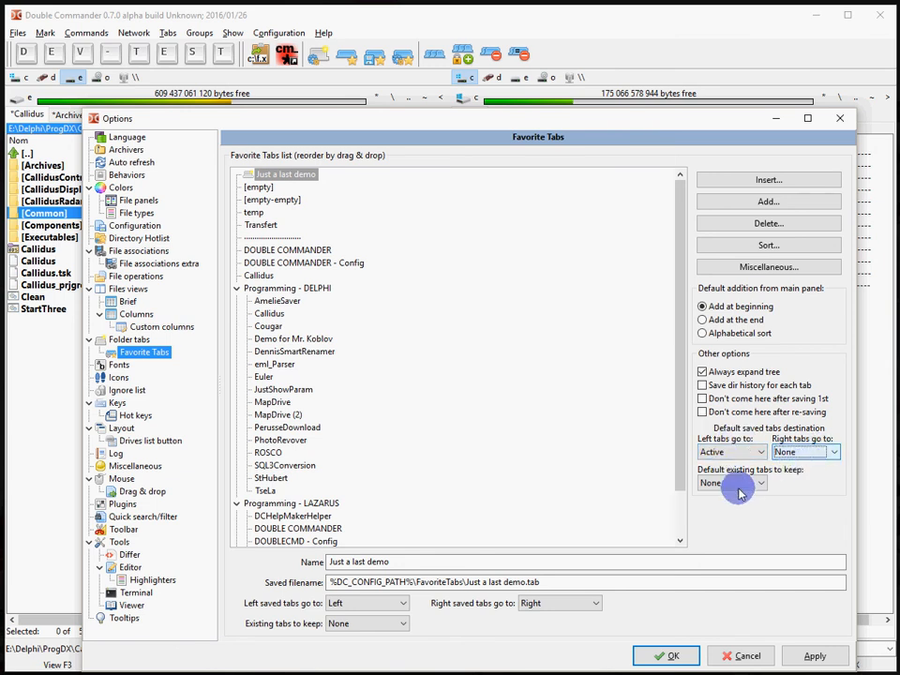
pyautogui.moveTo(666, 656)
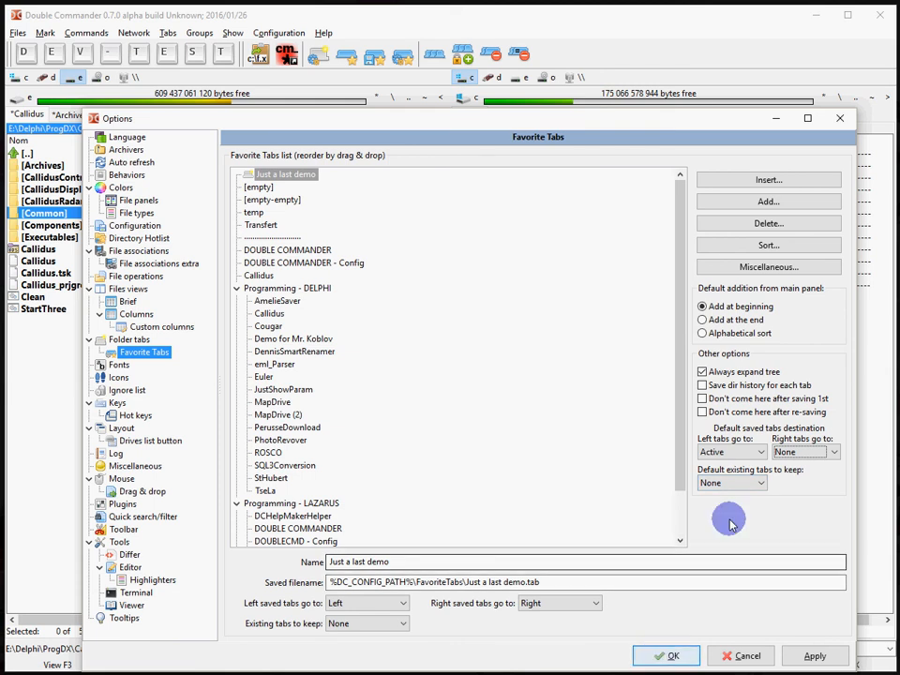
pyautogui.click(702, 397)
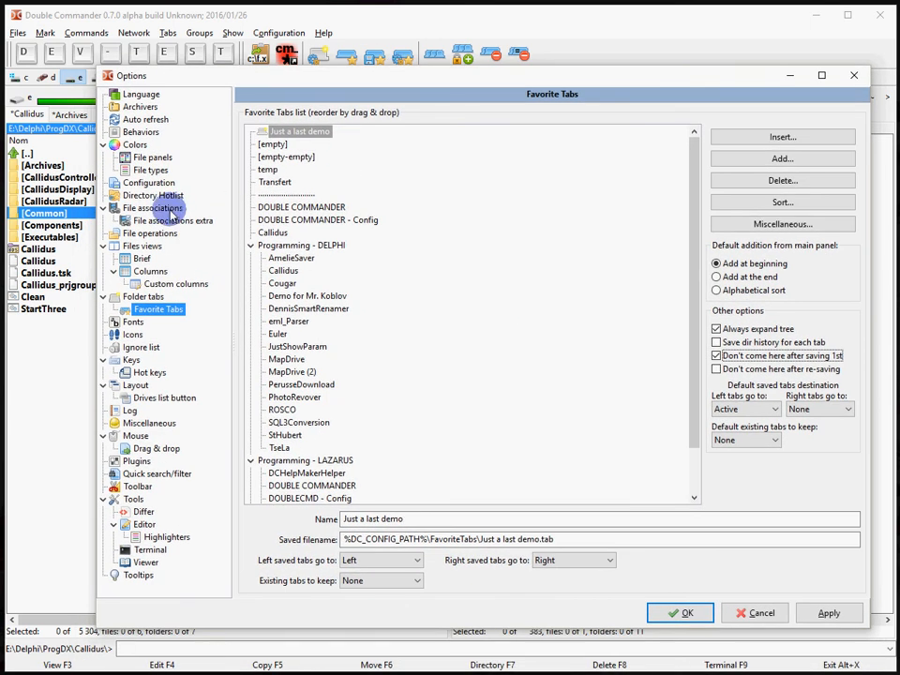
# Adjust the return-after-saving option and select the AmelieSaver entry
pyautogui.click(718, 341)
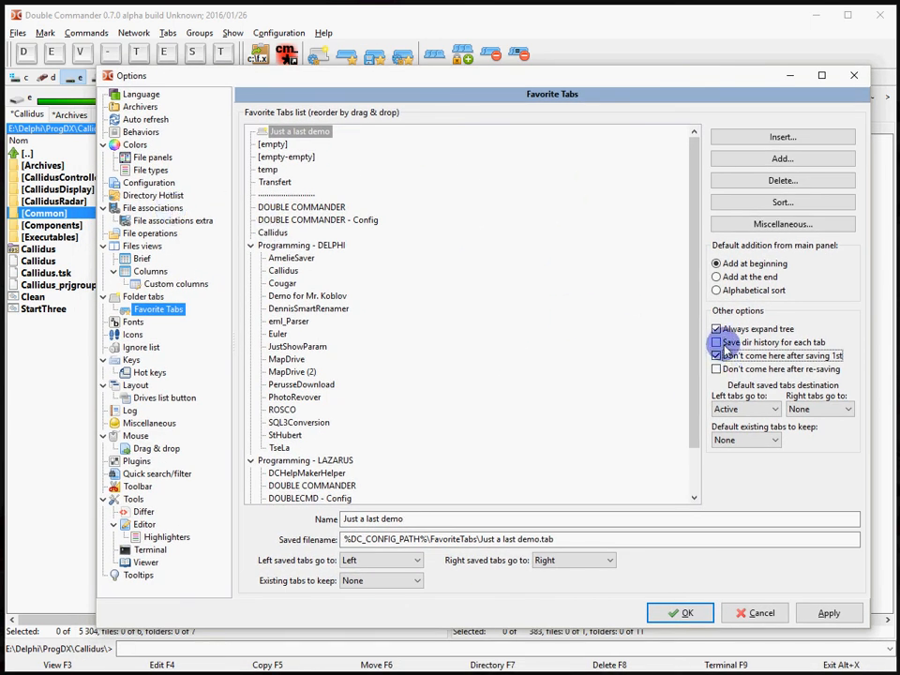
pyautogui.click(716, 330)
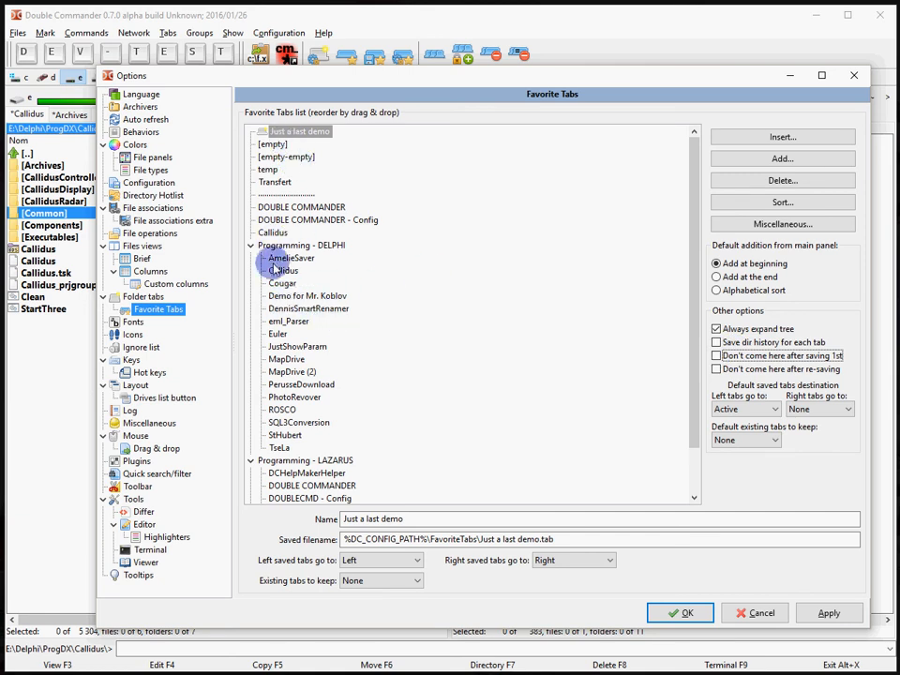
pyautogui.click(300, 281)
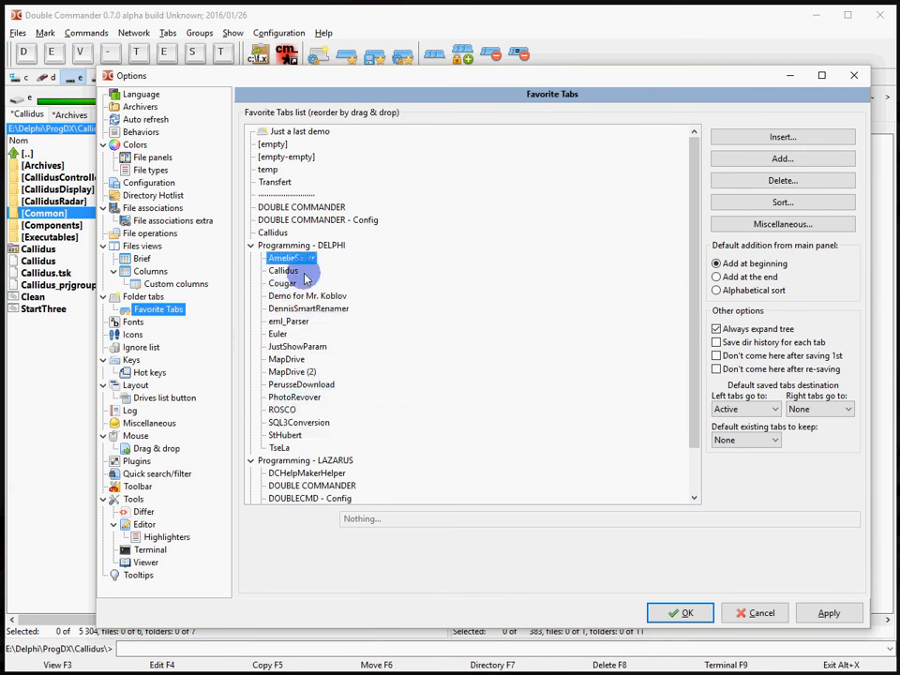
pyautogui.moveTo(402, 388)
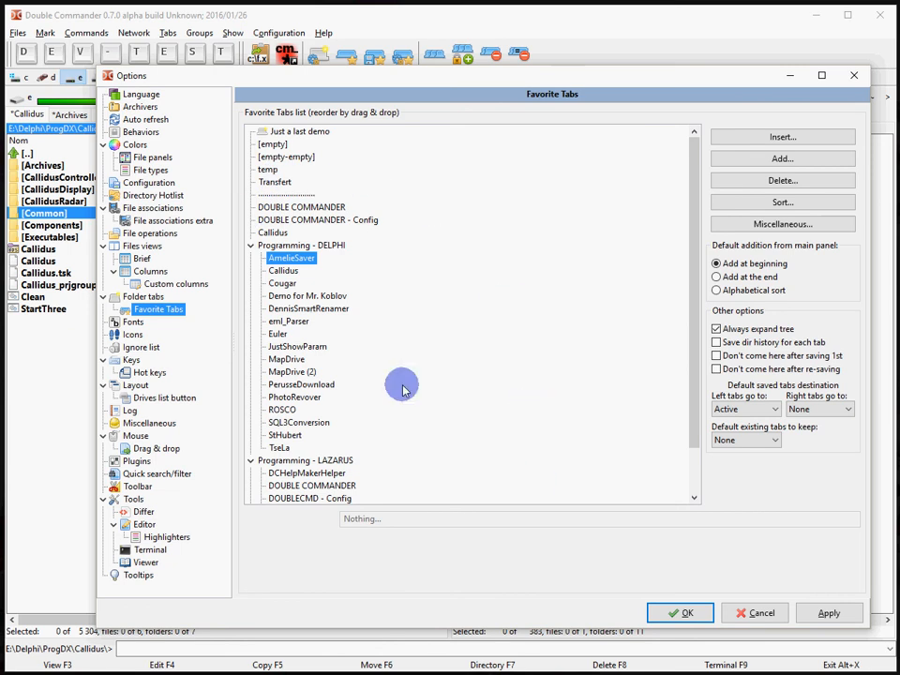
# Drag Just a last demo from the top to just below DOUBLE COMMANDER - Config
pyautogui.click(300, 131)
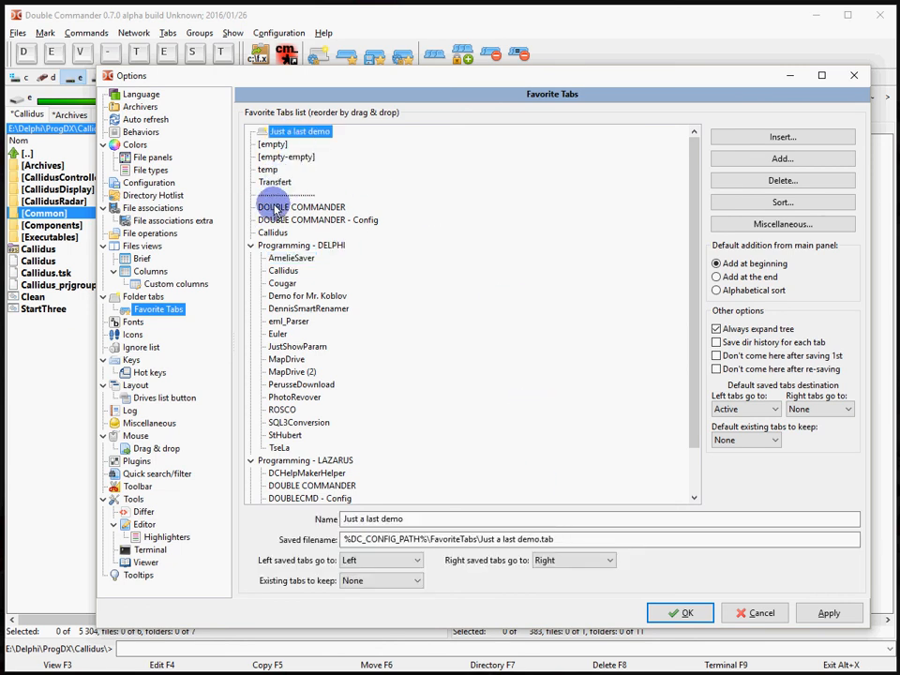
pyautogui.moveTo(300, 132); pyautogui.dragTo(300, 225)
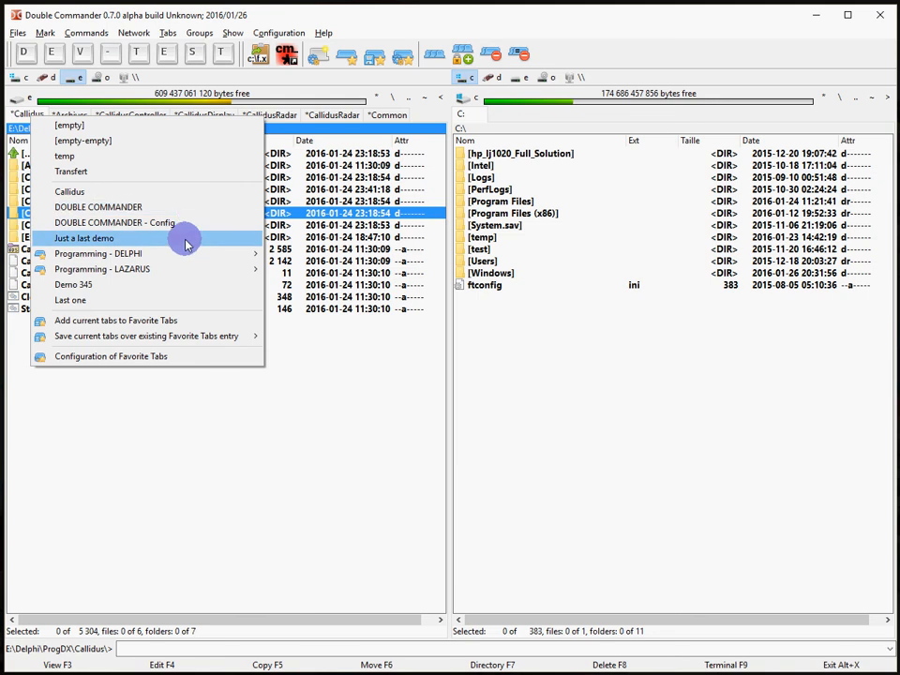
# Add a separator before the Programming - DELPHI group, right after Just a last demo
pyautogui.click(110, 356)
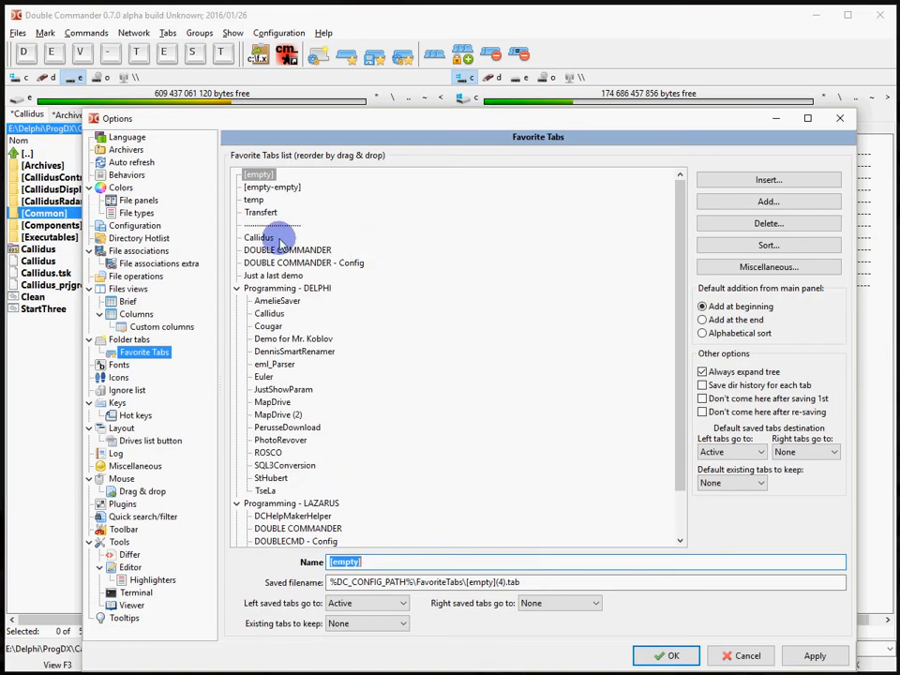
pyautogui.click(289, 289)
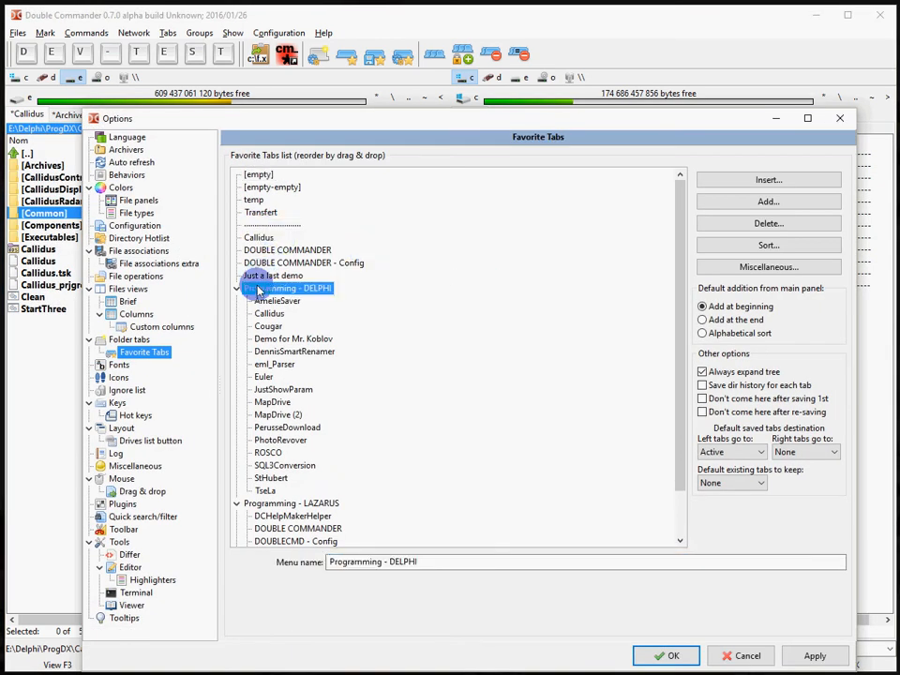
pyautogui.rightClick(285, 289)
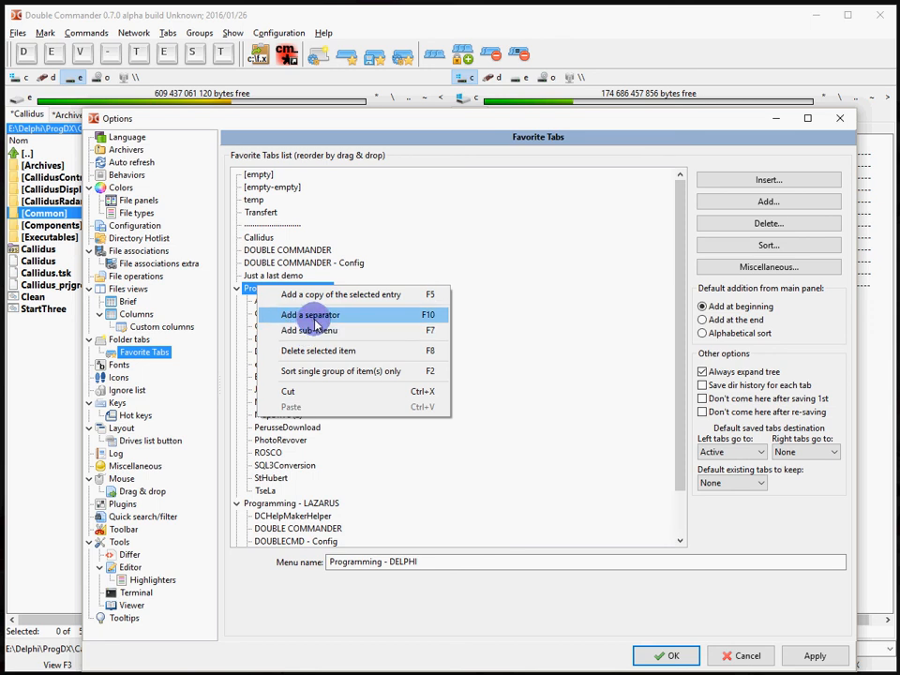
pyautogui.click(310, 315)
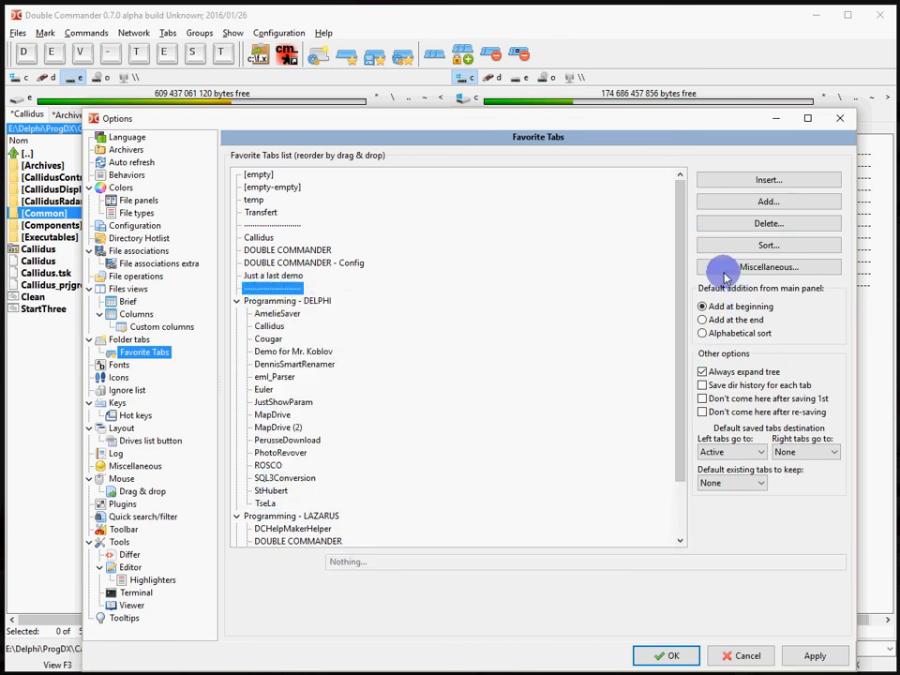
pyautogui.click(769, 266)
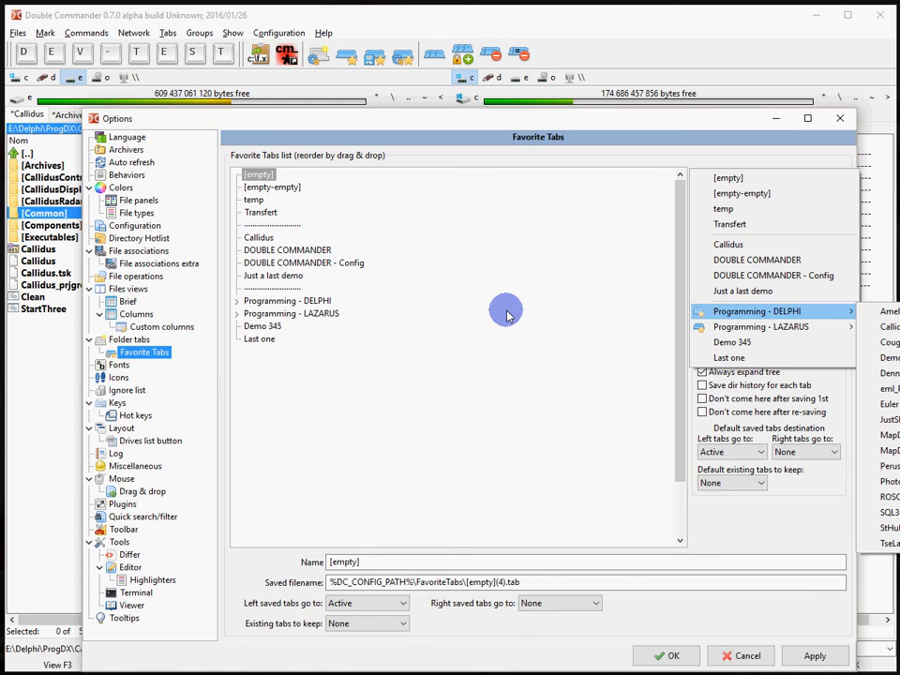
# Close the menu preview, cancel Options and answer Yes to save the modified Favorite Tabs
pyautogui.click(292, 313)
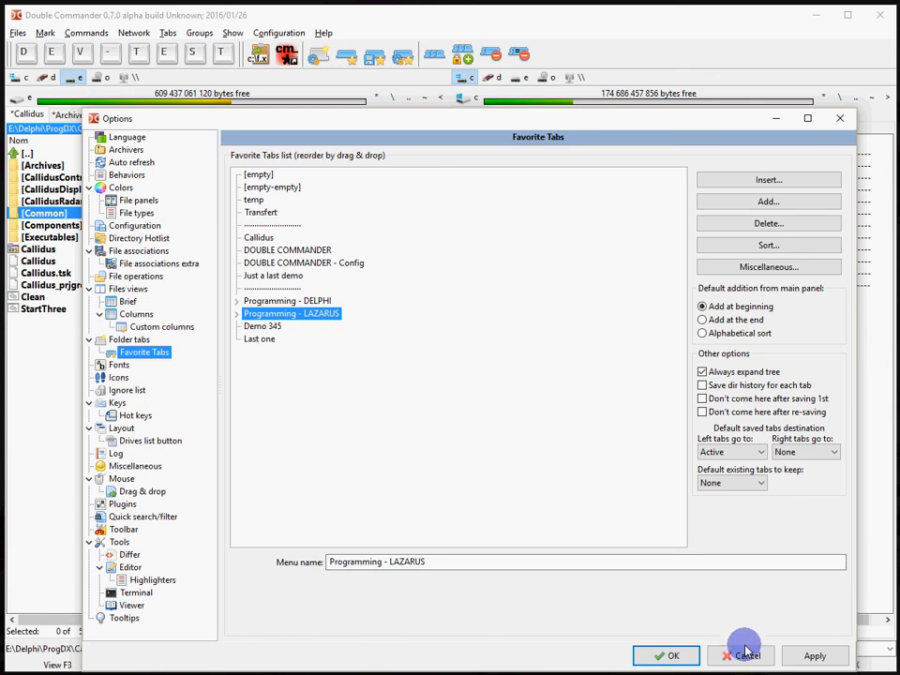
pyautogui.click(749, 657)
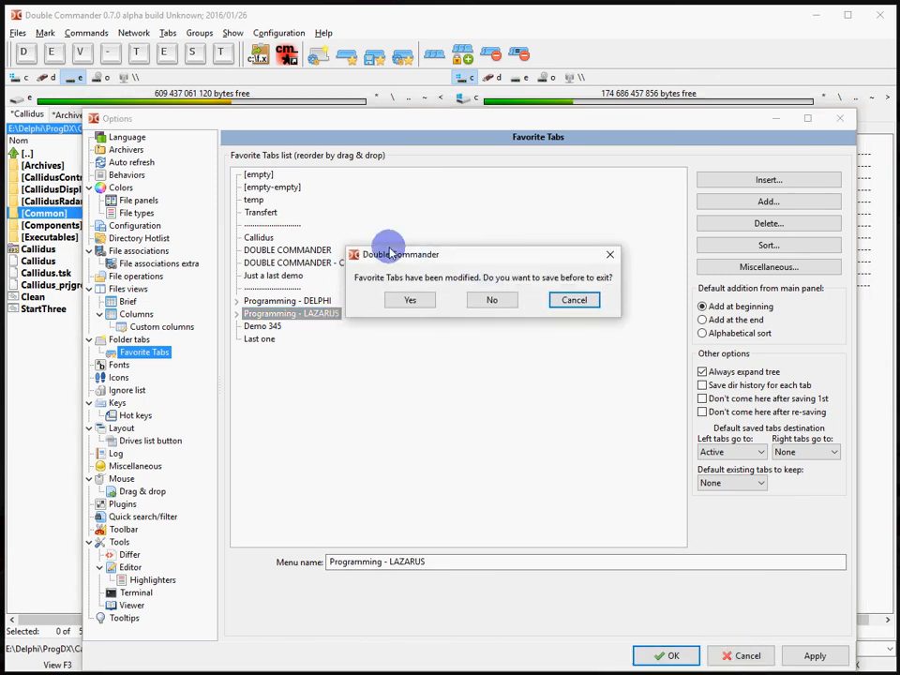
pyautogui.moveTo(771, 502)
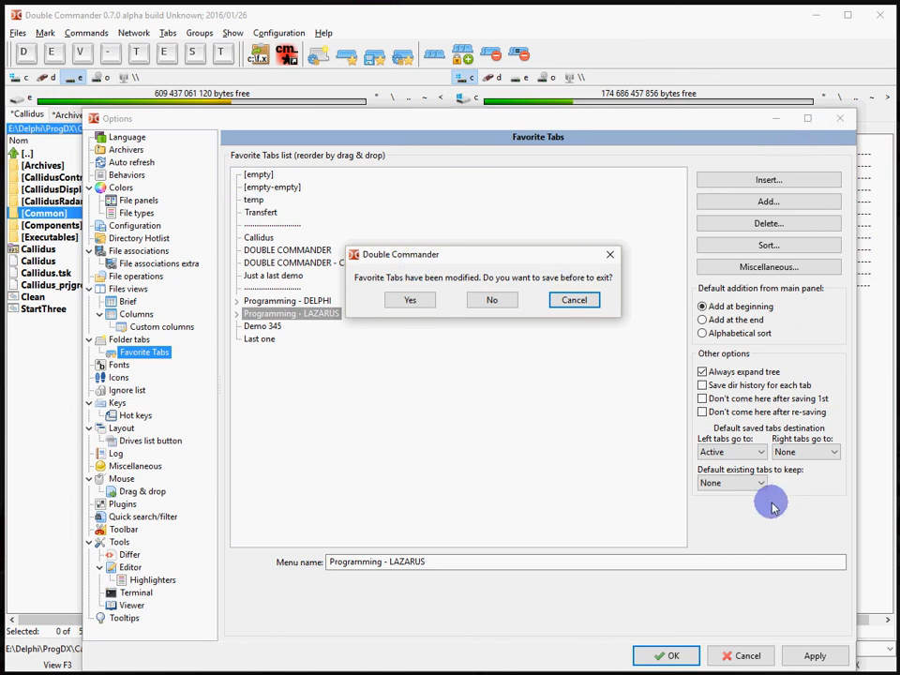
pyautogui.click(492, 301)
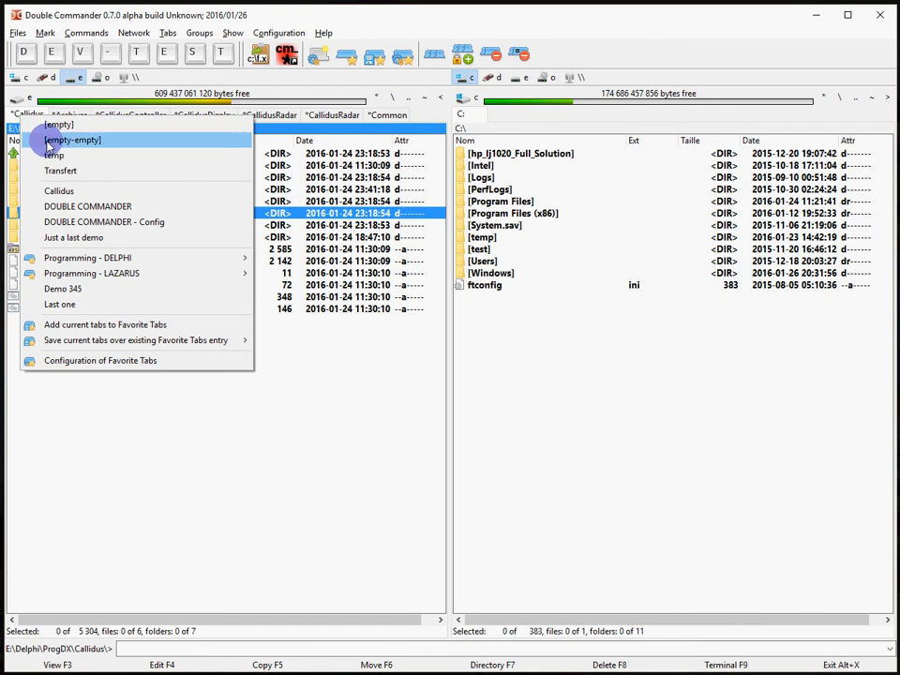
# Load the [empty-empty] set so both panels drop their tabs and show C:\
pyautogui.click(71, 139)
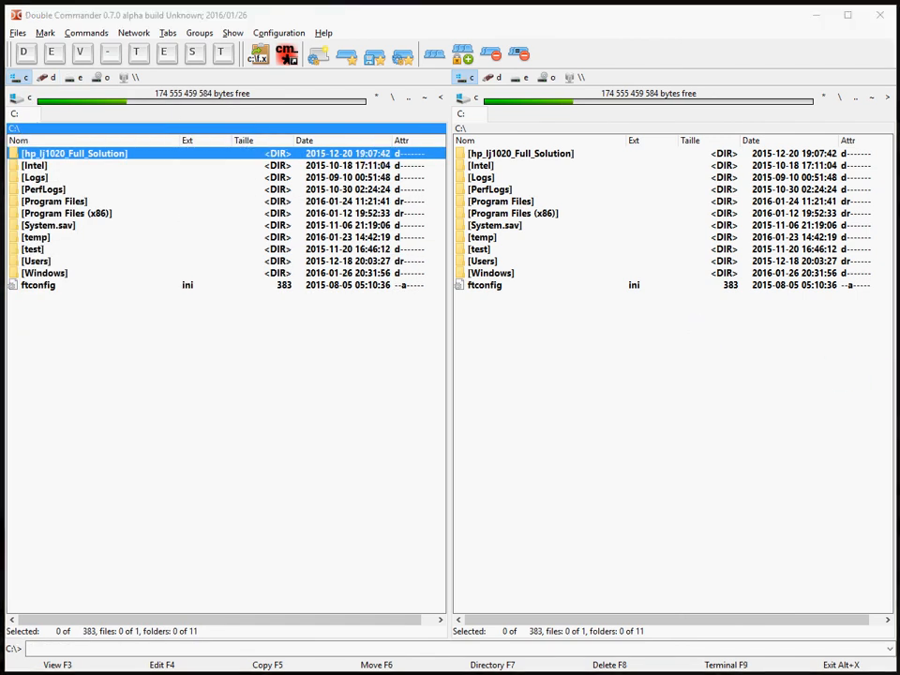
pyautogui.moveTo(199, 34)
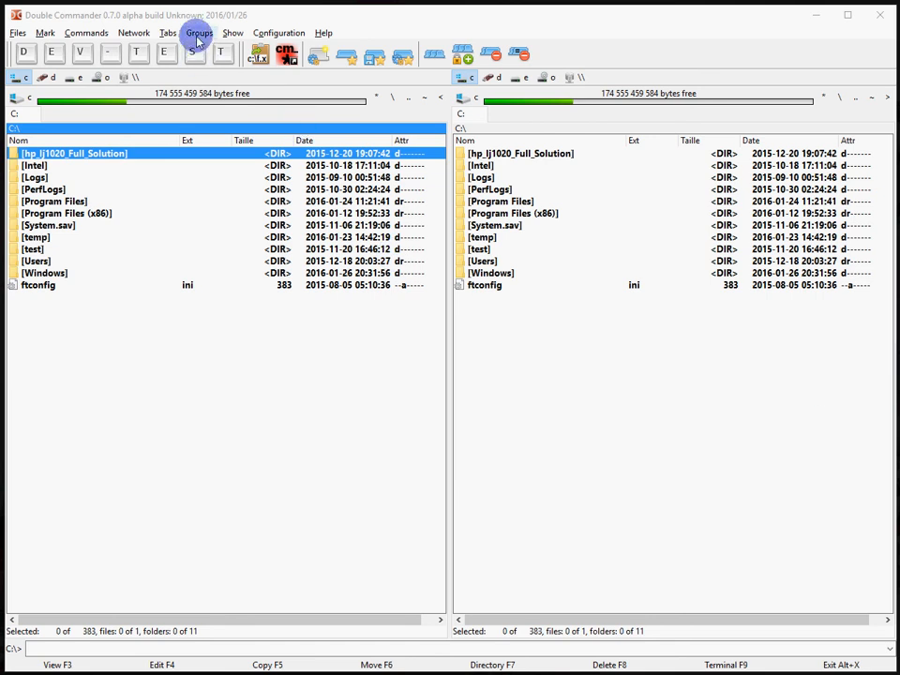
pyautogui.click(198, 32)
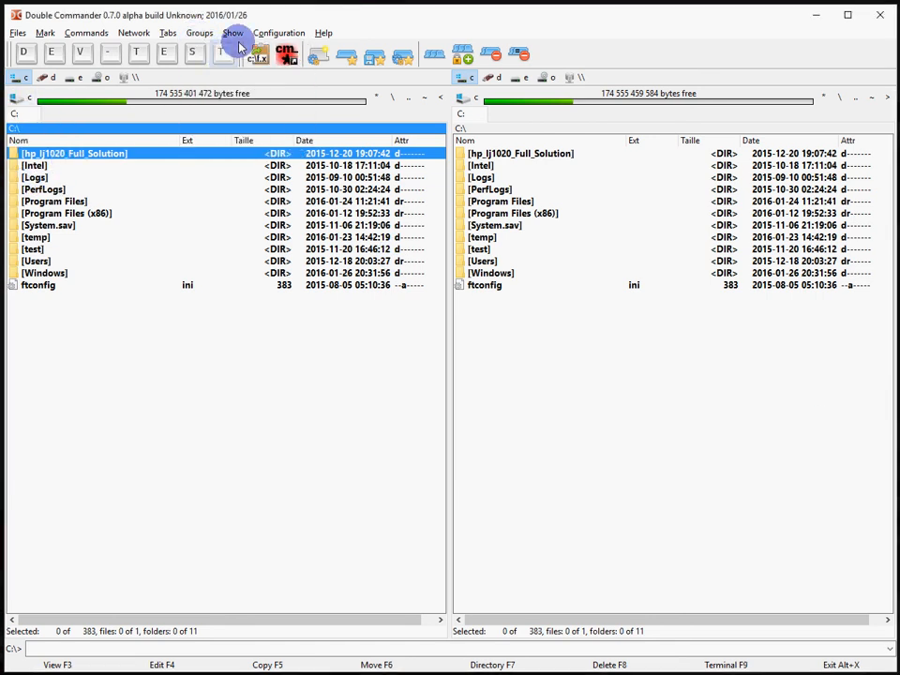
pyautogui.moveTo(57, 116)
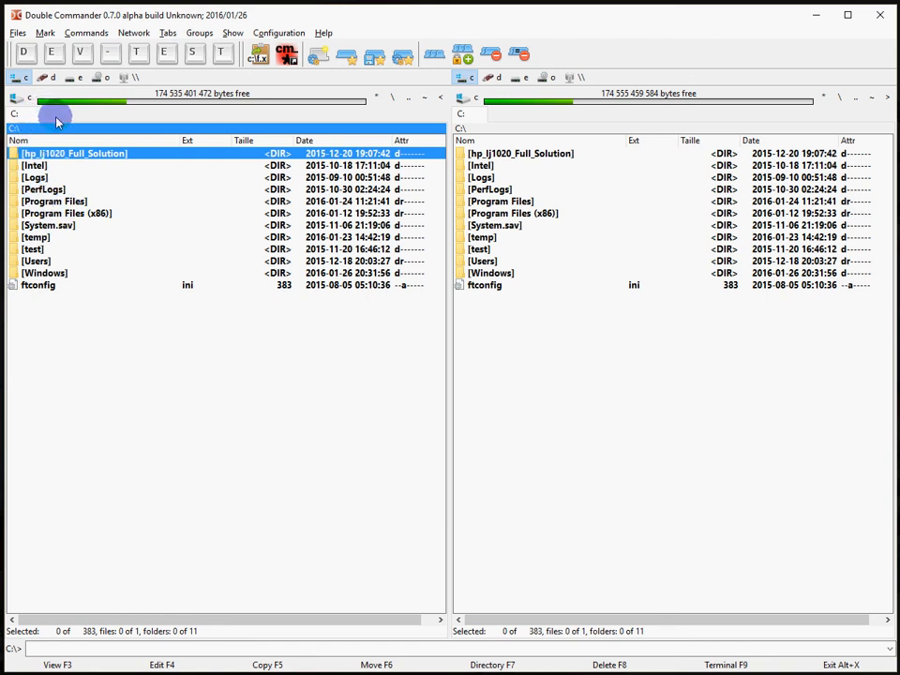